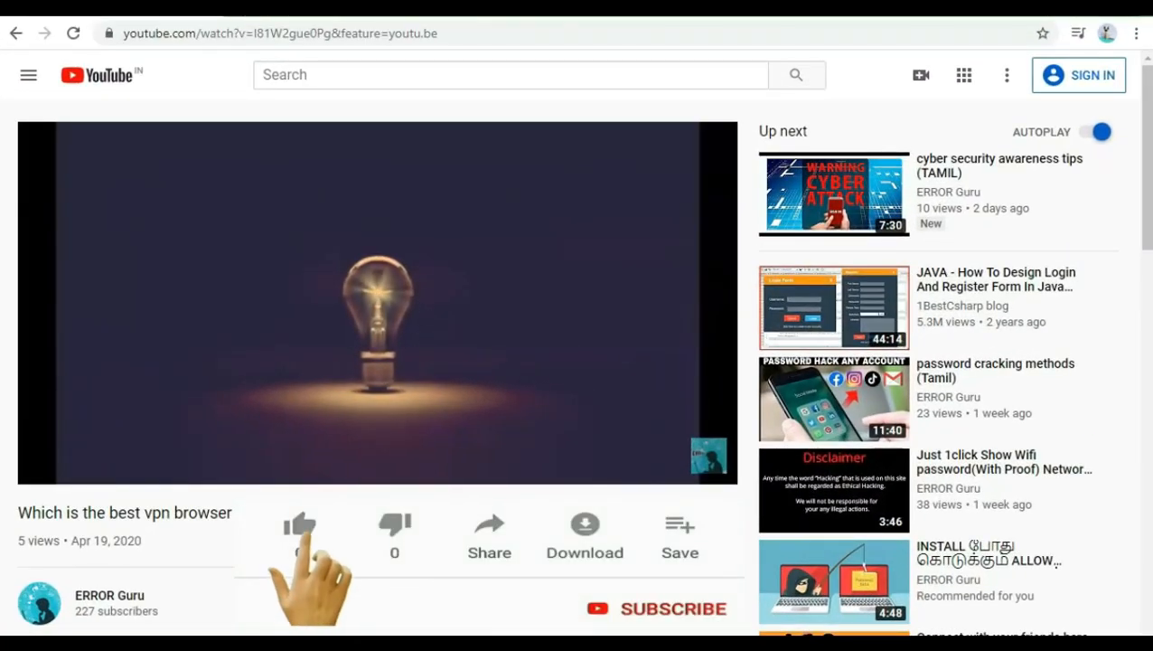
- Give the vpn browser video a thumbs-up and subscribe to its YouTube channel
left_click(300, 524)
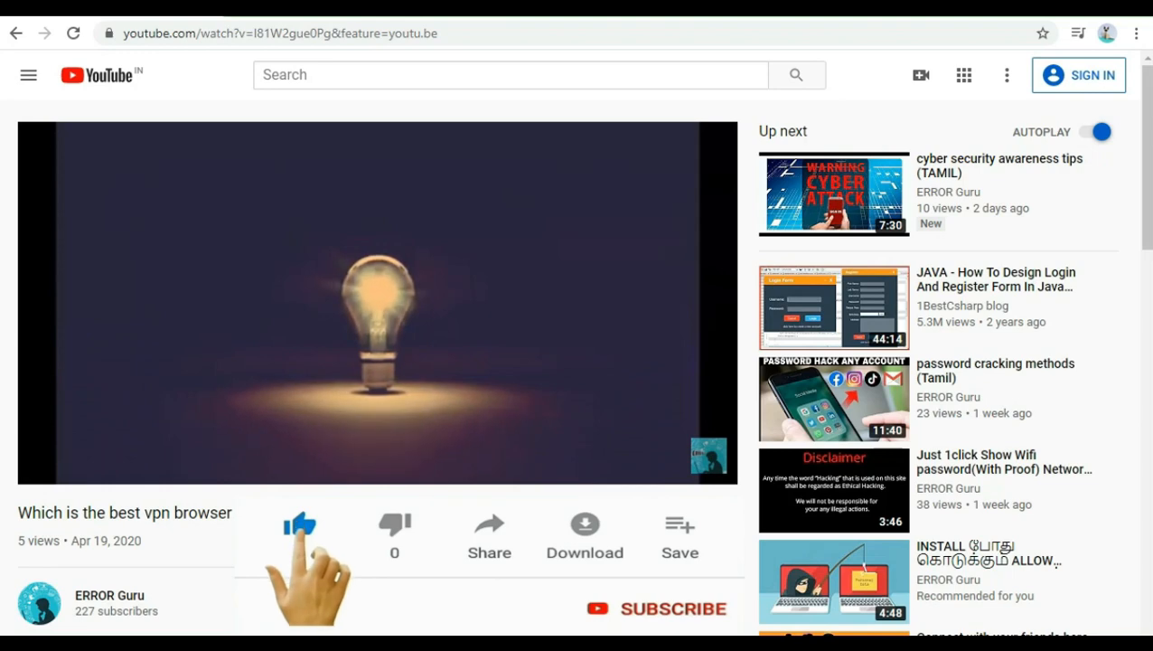
left_click(299, 524)
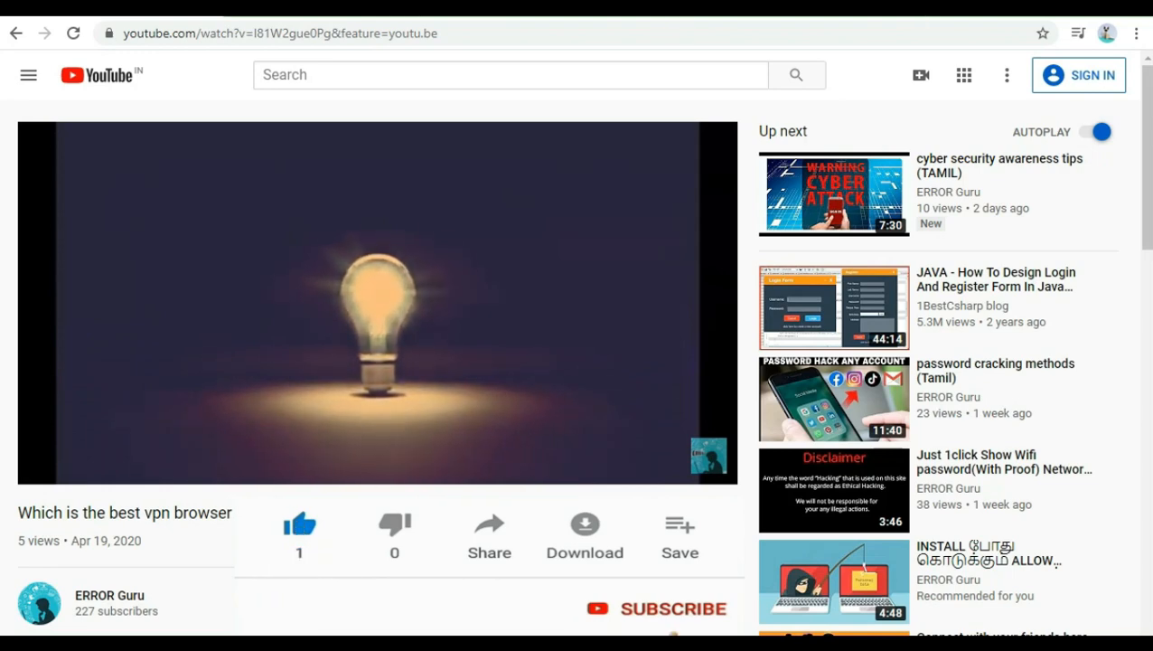
left_click(657, 608)
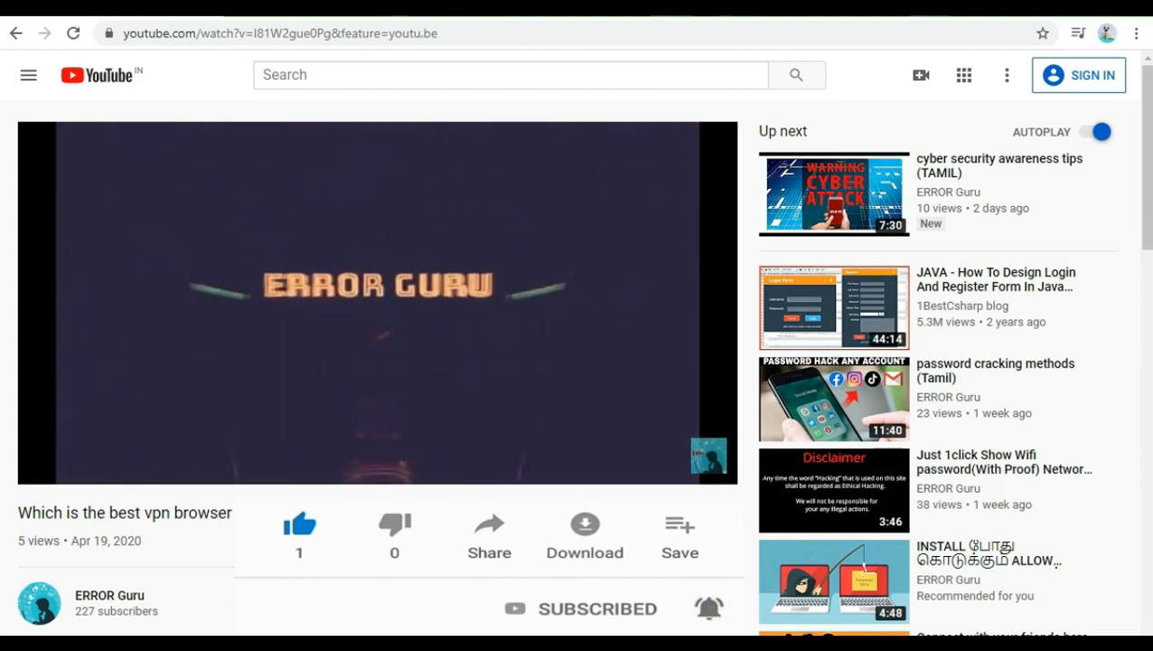
left_click(299, 524)
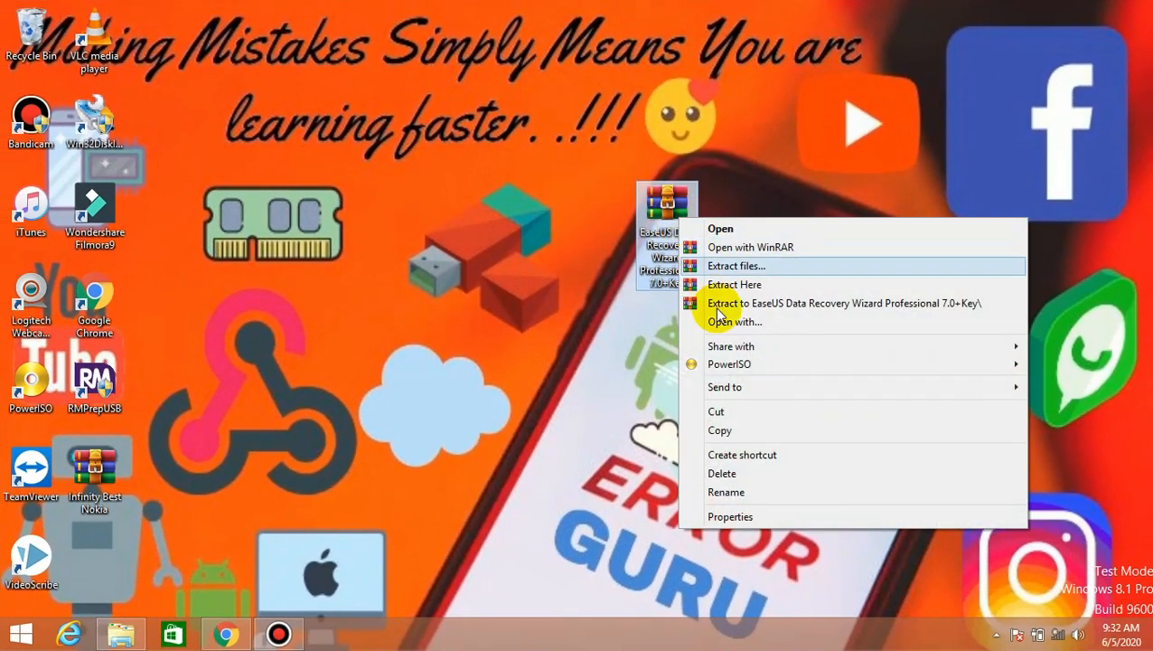
- Extract the EaseUS 7.0+Key archive with its password, then select the extracted installer
left_click(735, 266)
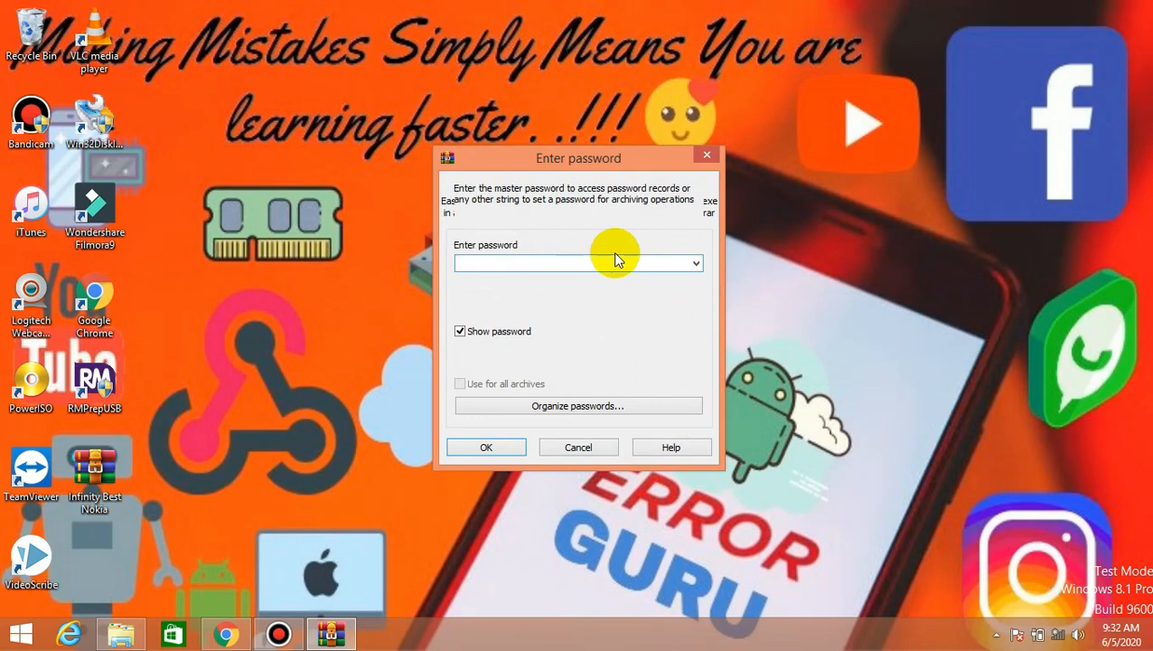
type("ERROR")
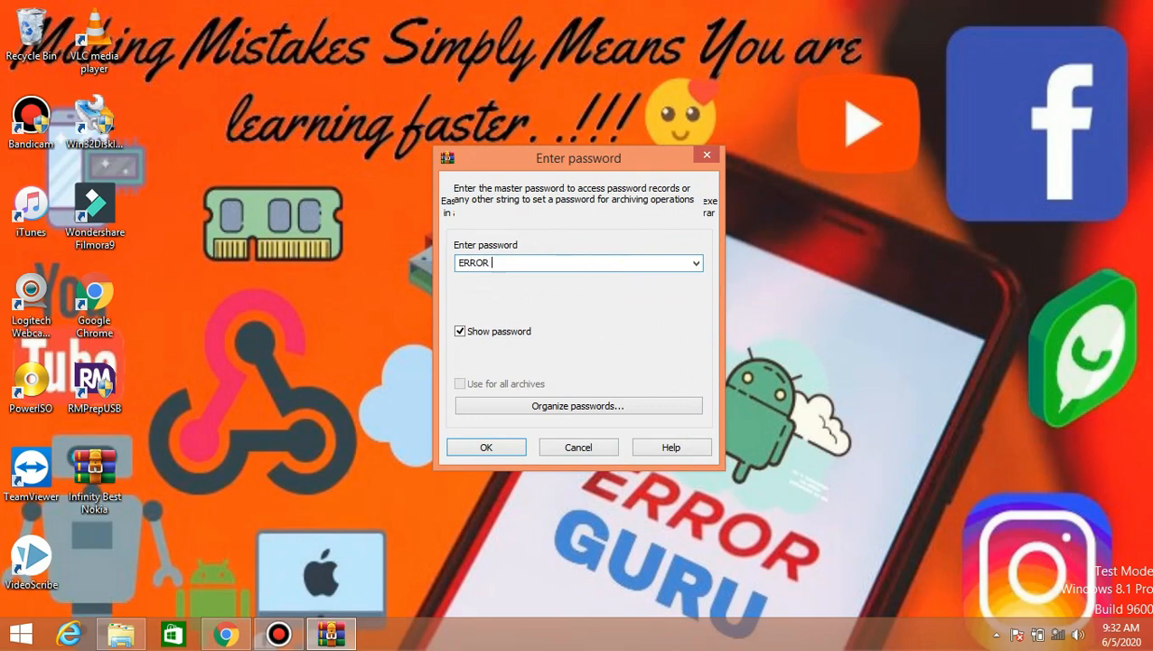
type("Guru")
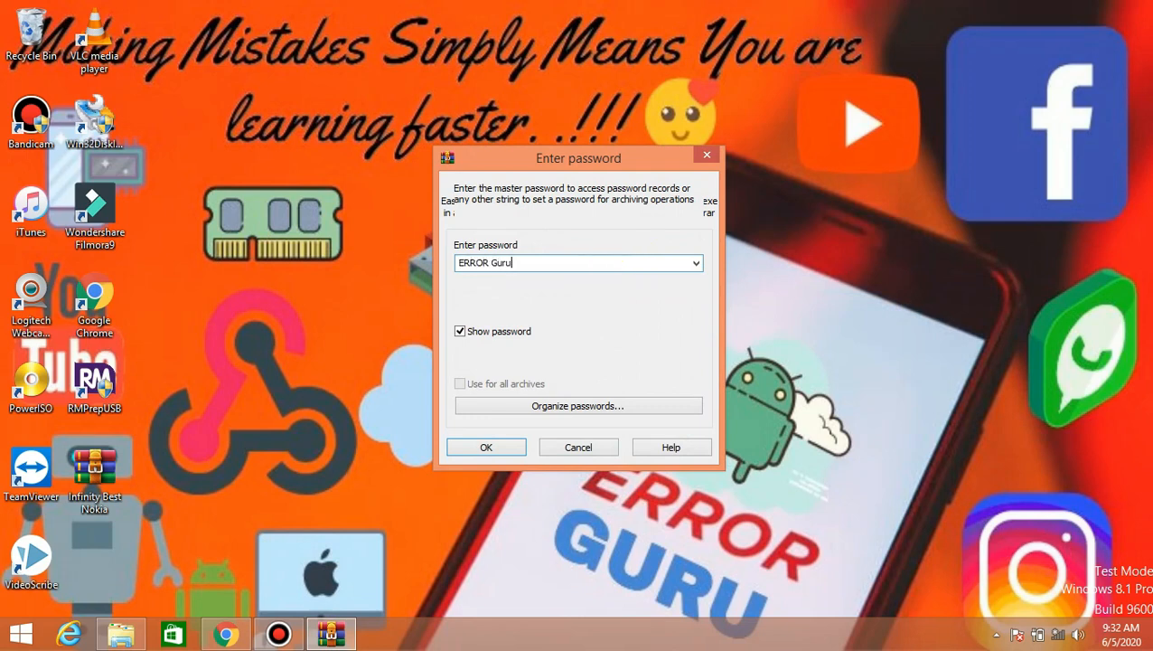
left_click(486, 446)
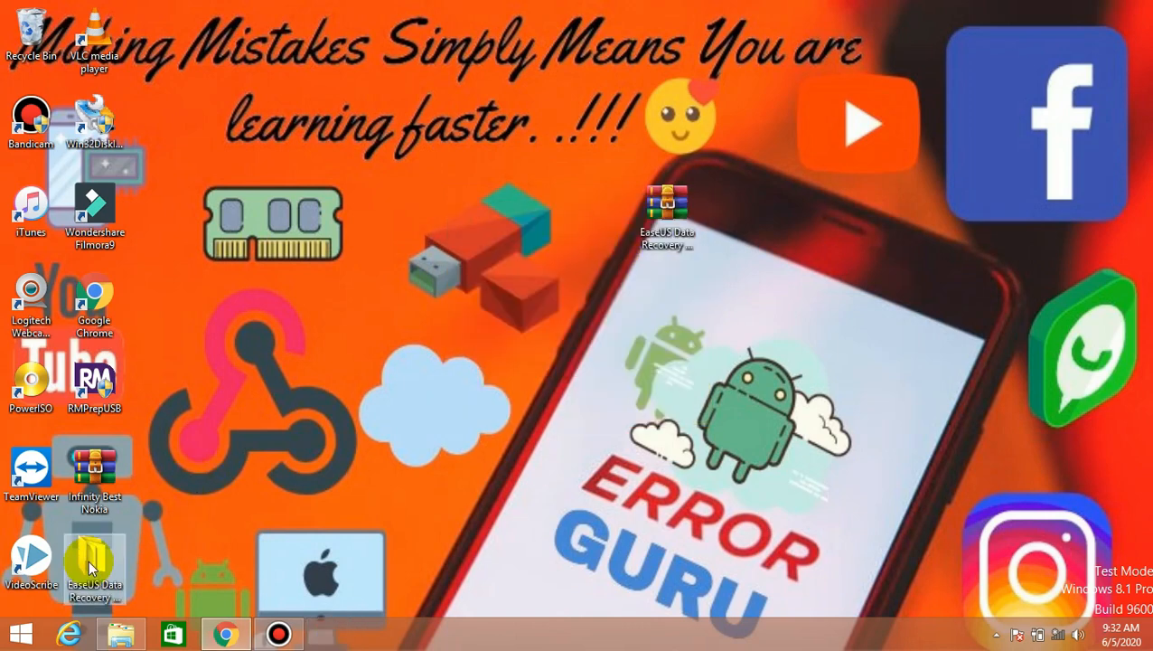
left_click_drag(94, 560, 476, 226)
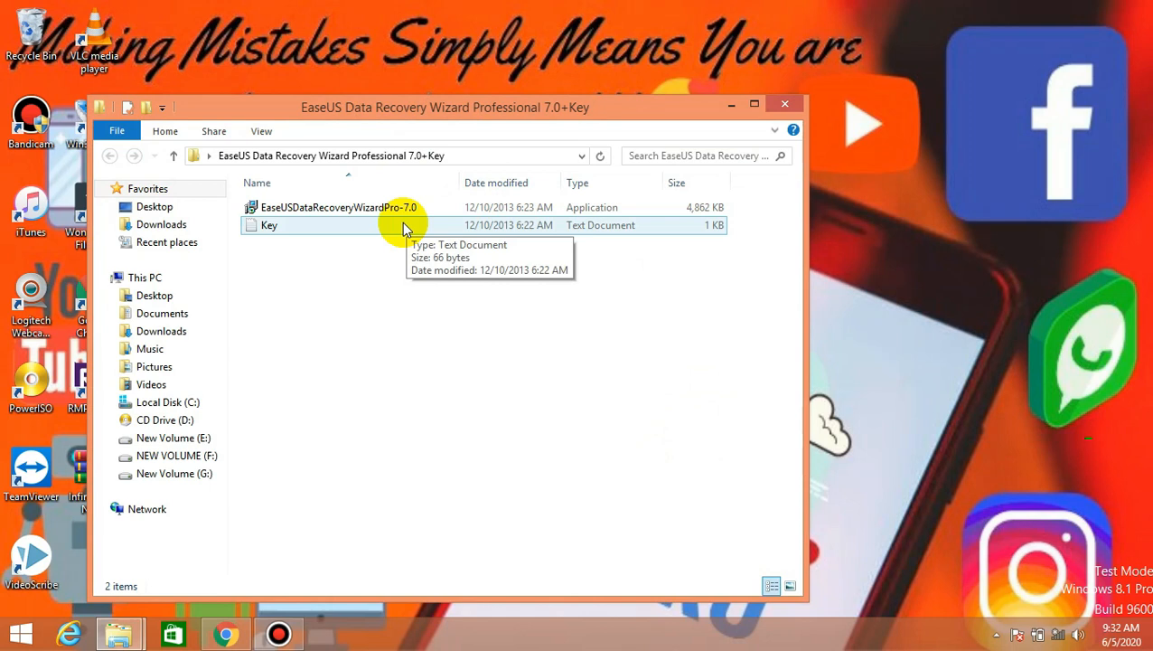
left_click(337, 207)
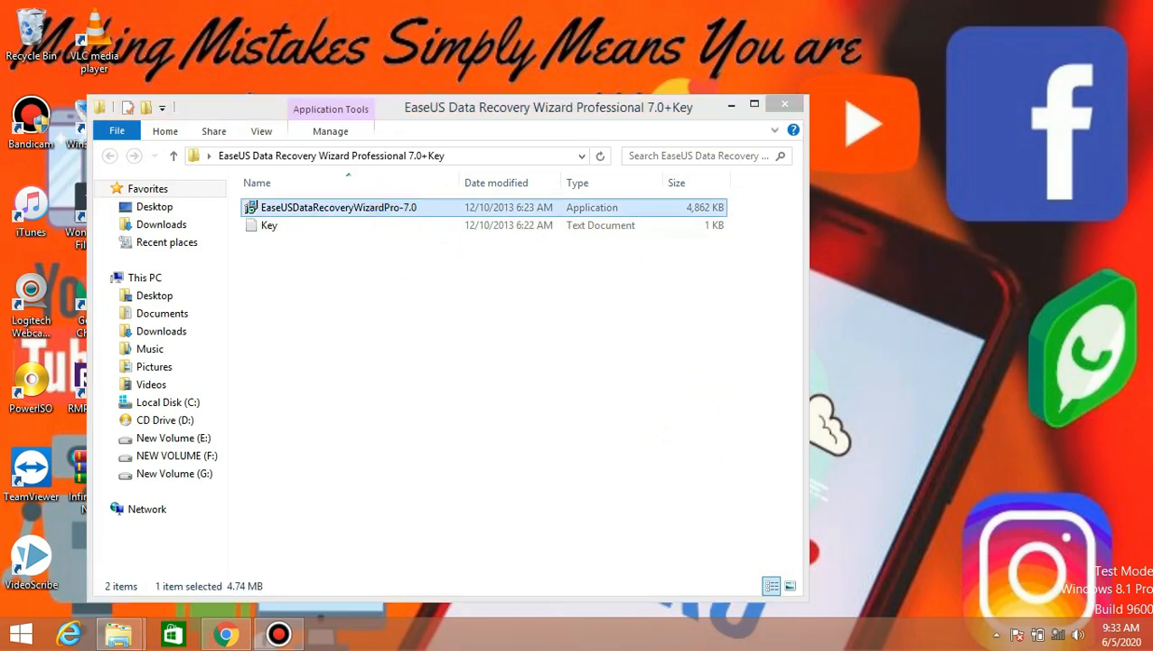
- Launch the installer in English and accept the license agreement
double_click(338, 207)
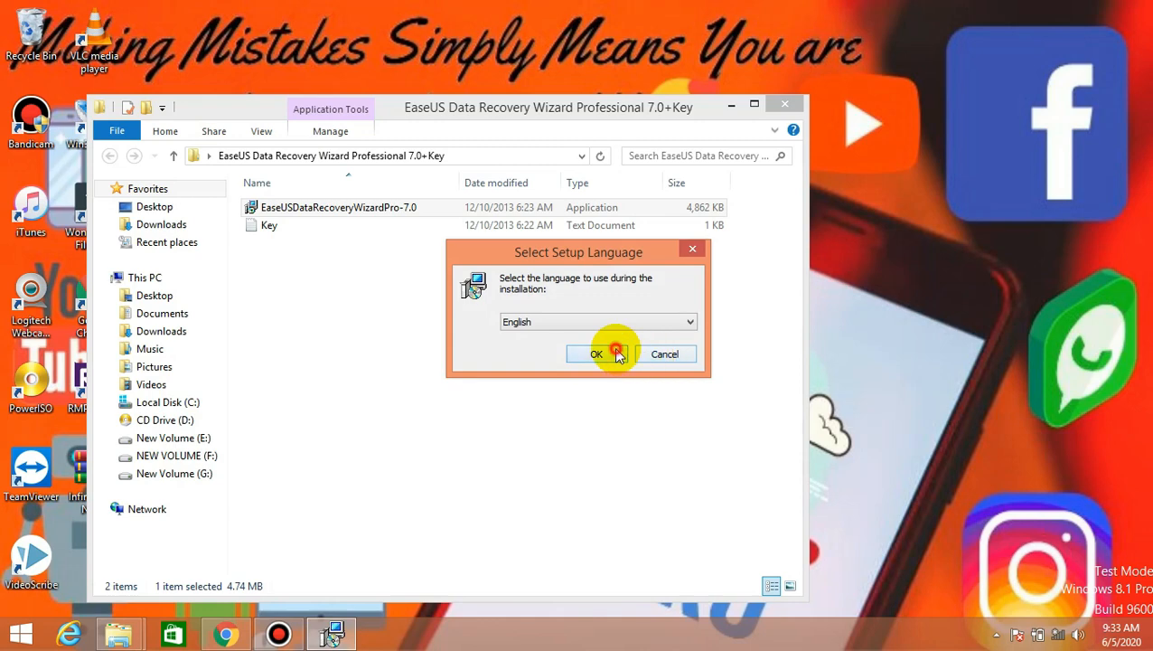
left_click(596, 354)
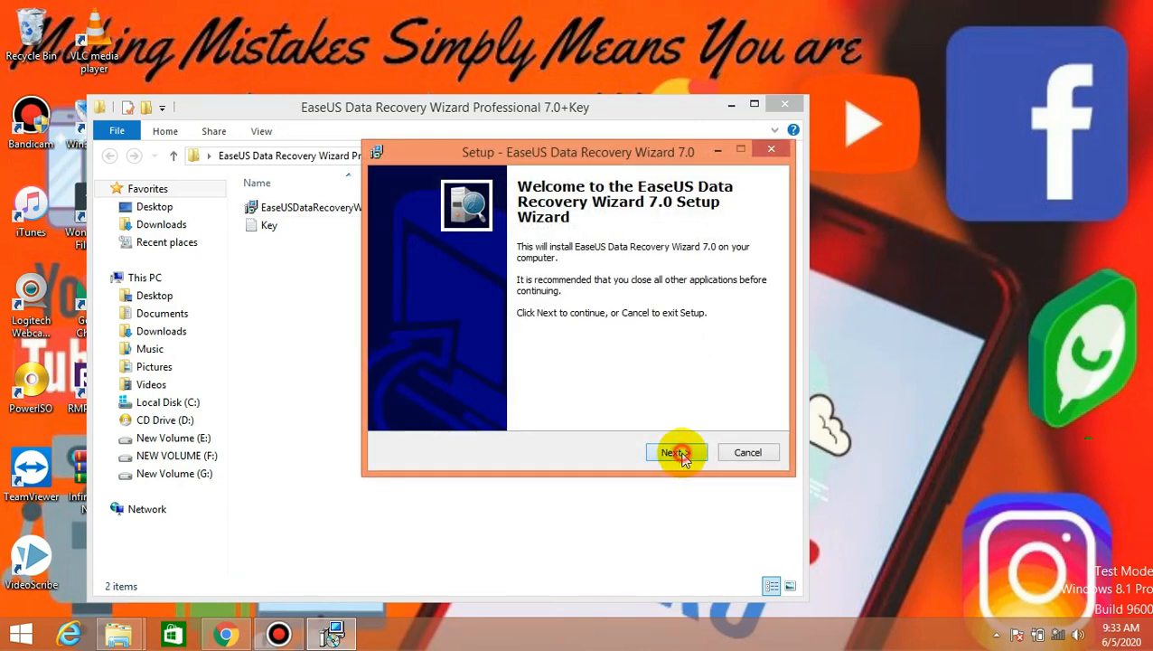
left_click(672, 452)
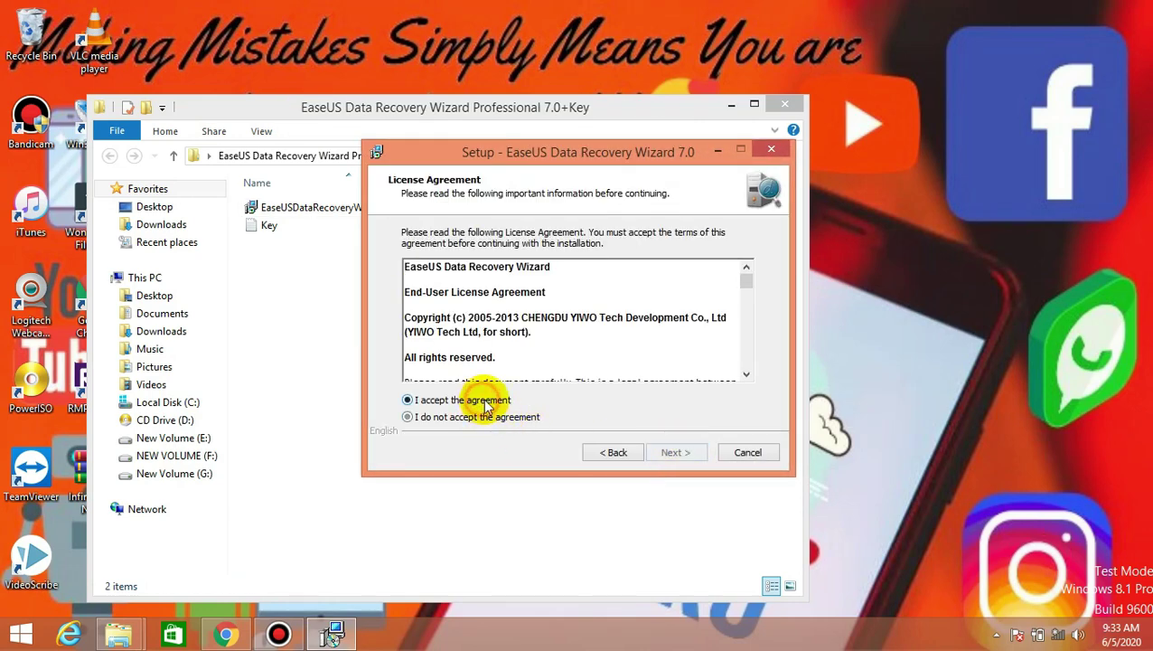
left_click(676, 452)
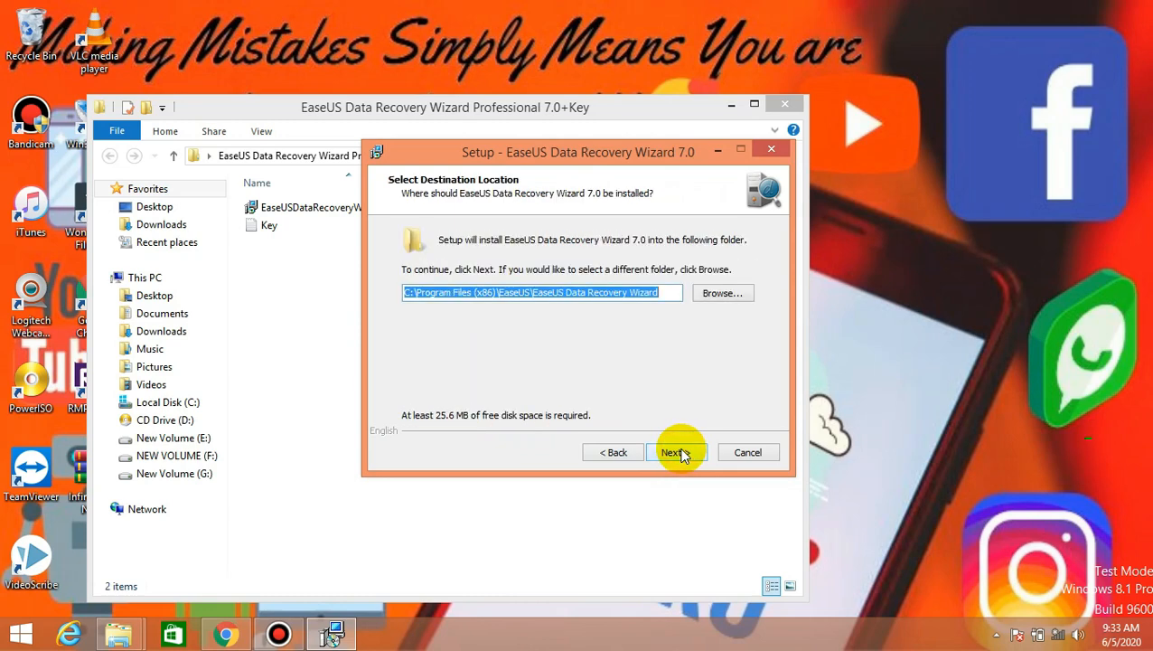
- Set the install location to the Bandicam Pro folder on drive F and acknowledge the caution
left_click(722, 292)
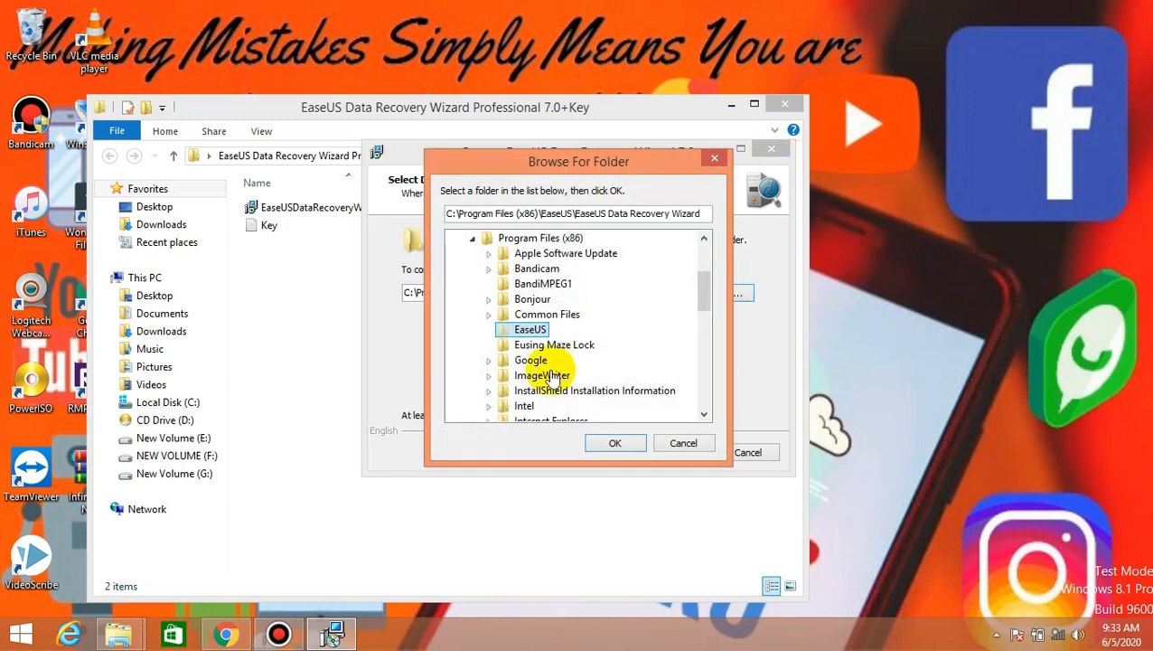
scroll("down", 3)
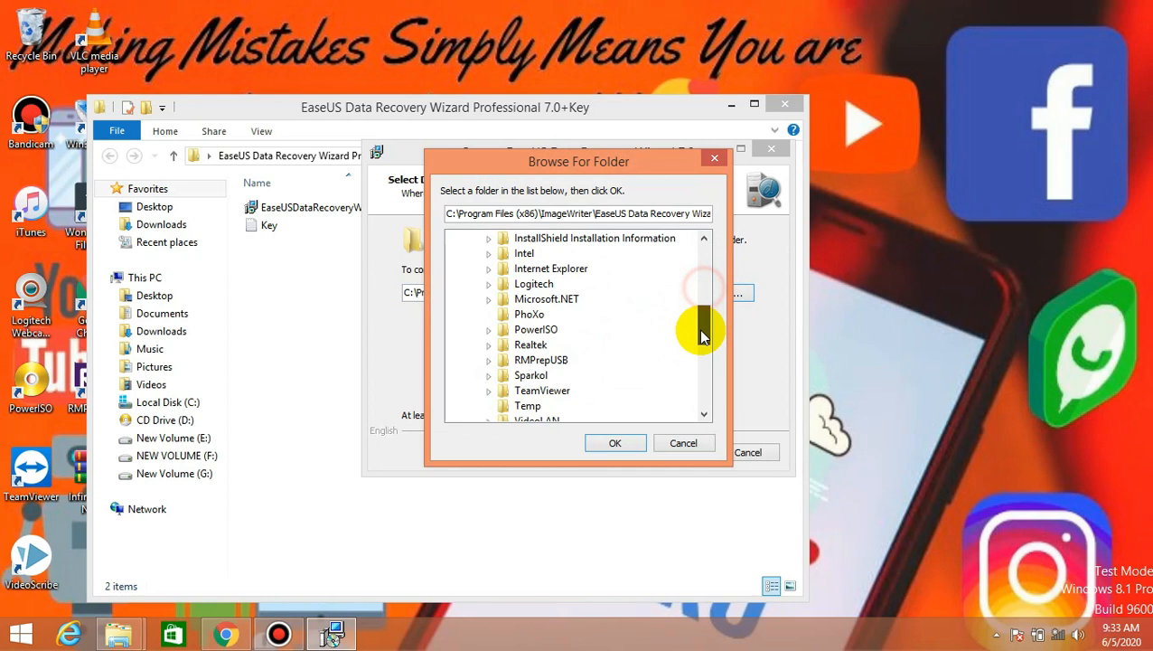
scroll("down", 3)
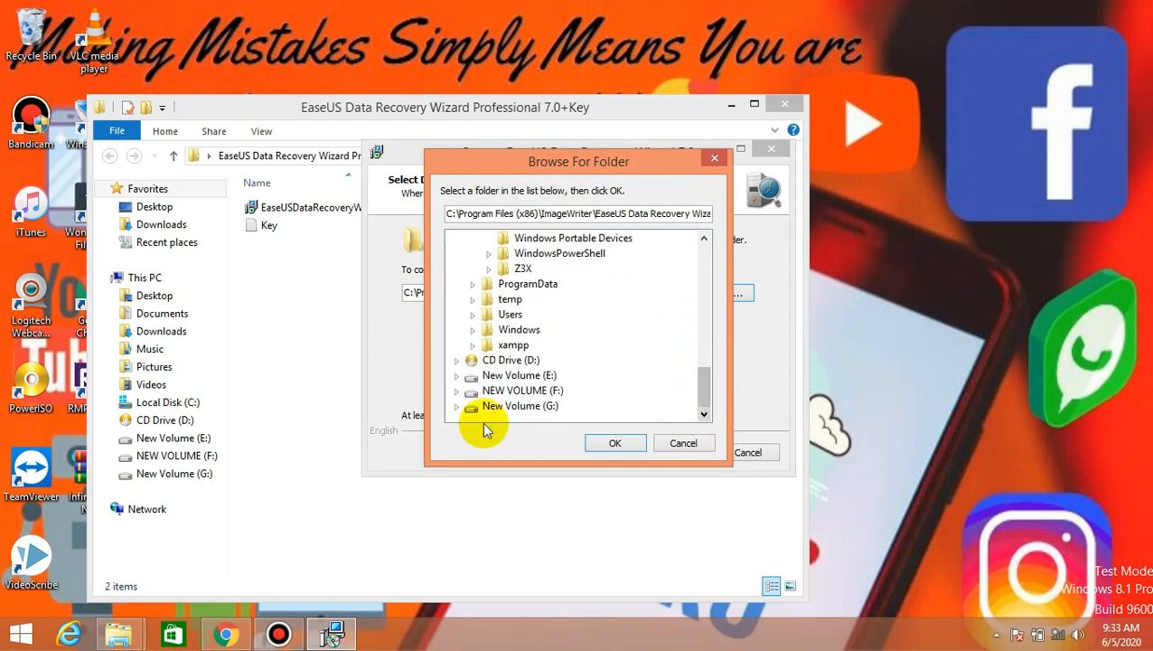
left_click(457, 390)
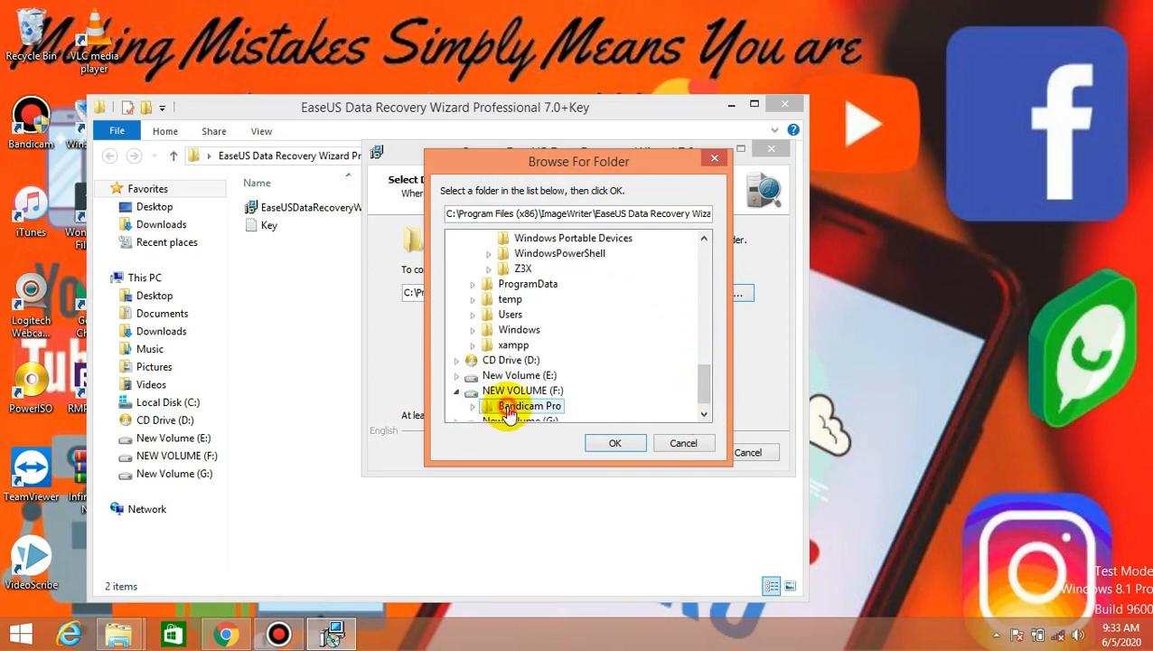
left_click(615, 443)
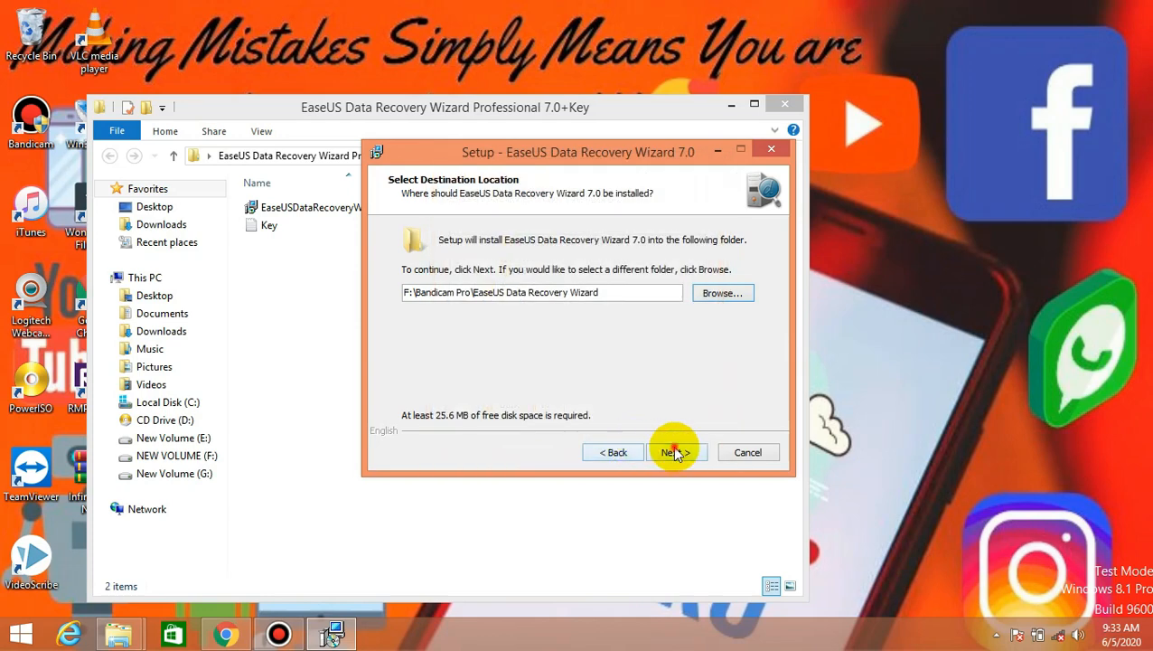
left_click(674, 452)
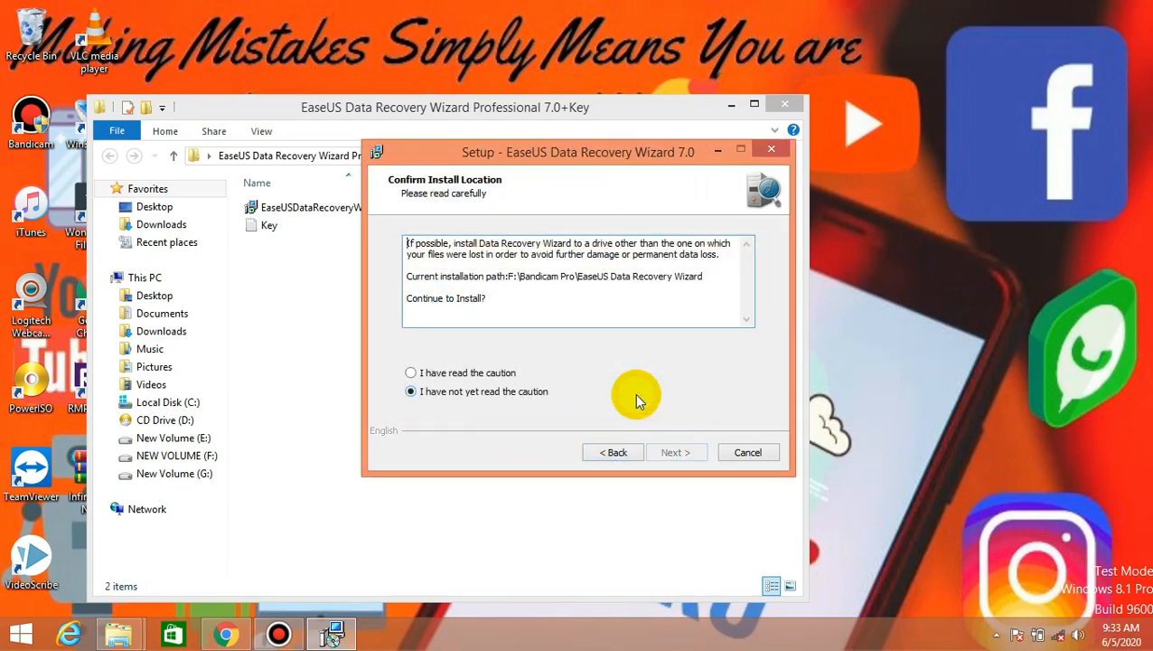
left_click(411, 372)
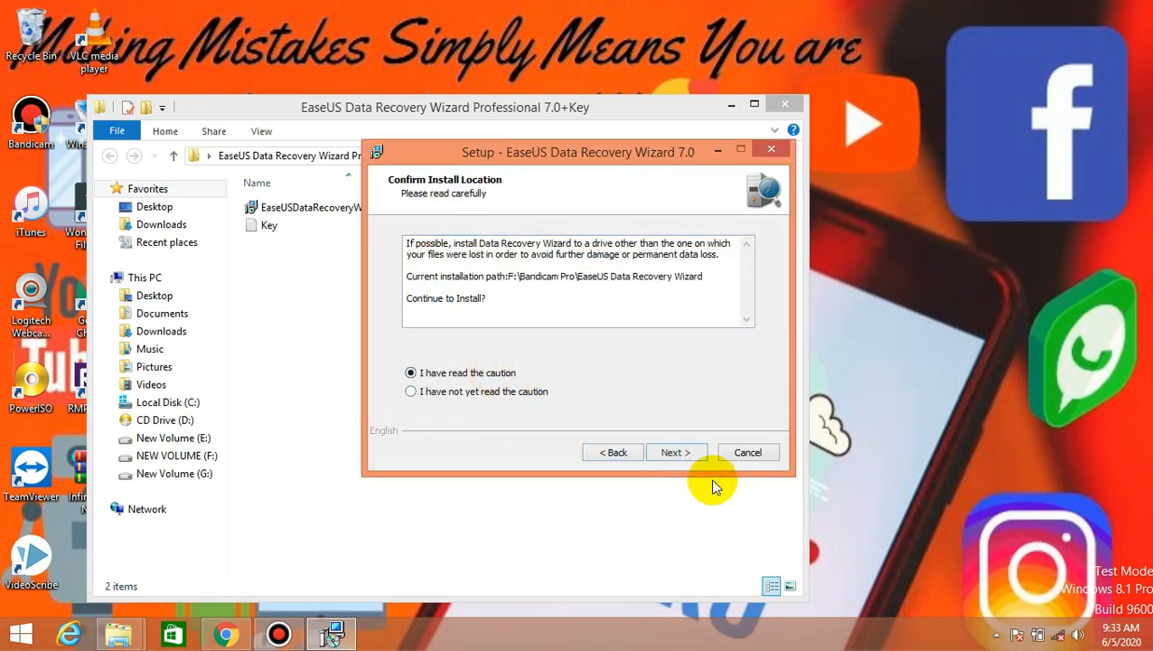
- Keep the default Start Menu folder, install, and finish with the wizard launching
left_click(676, 452)
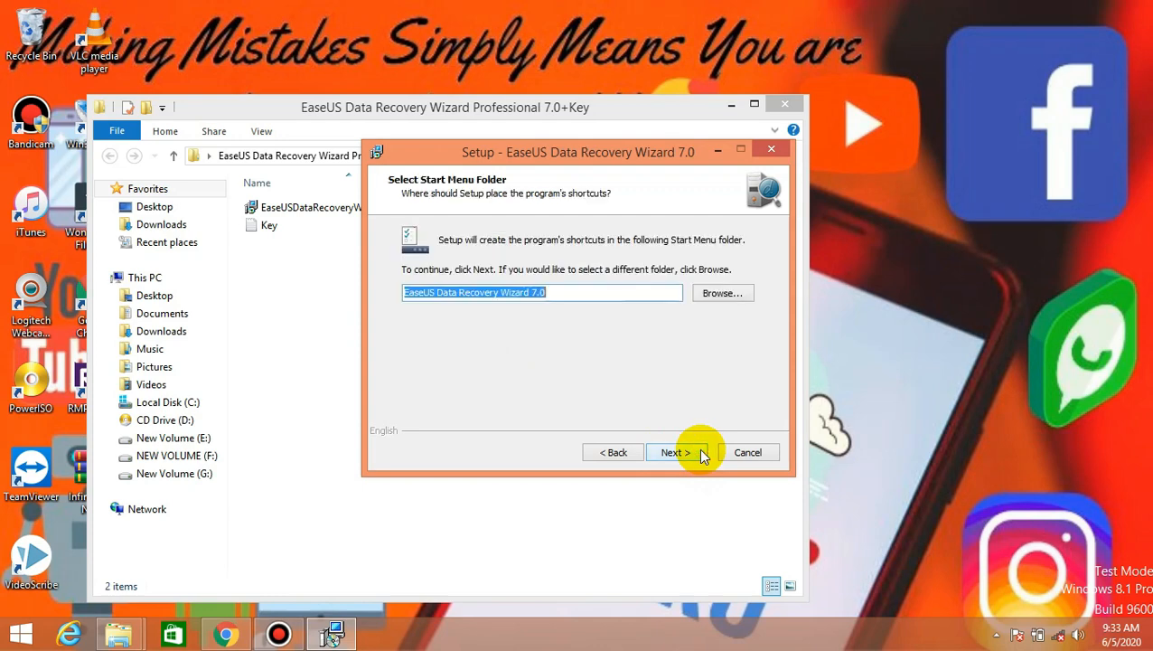
left_click(674, 451)
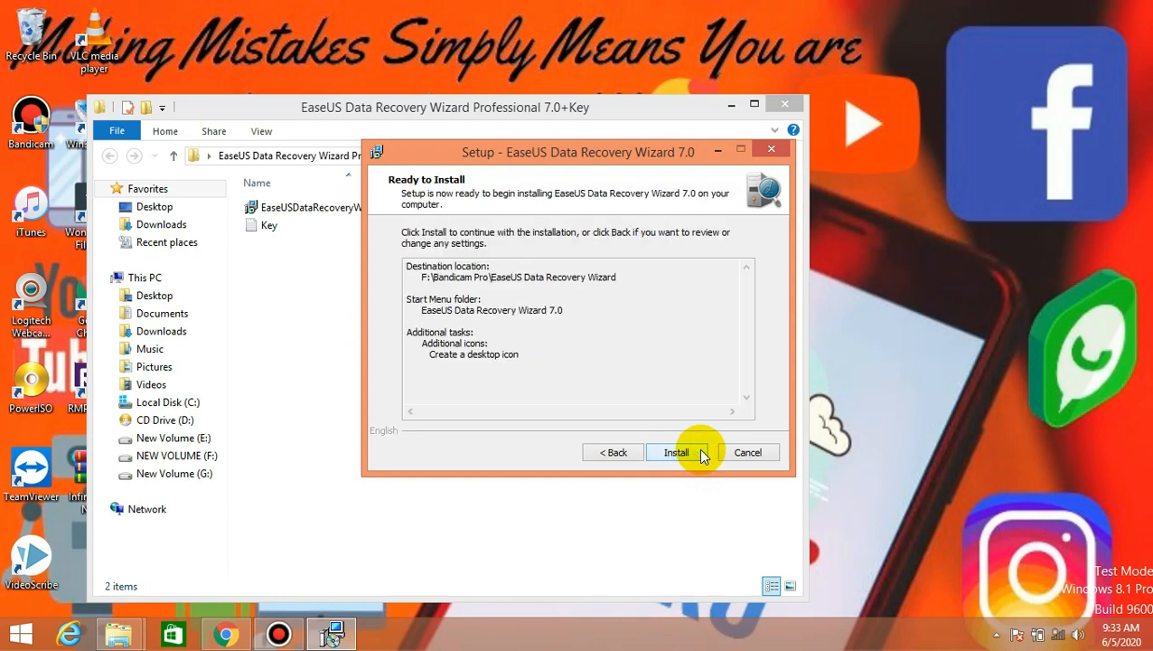
left_click(675, 452)
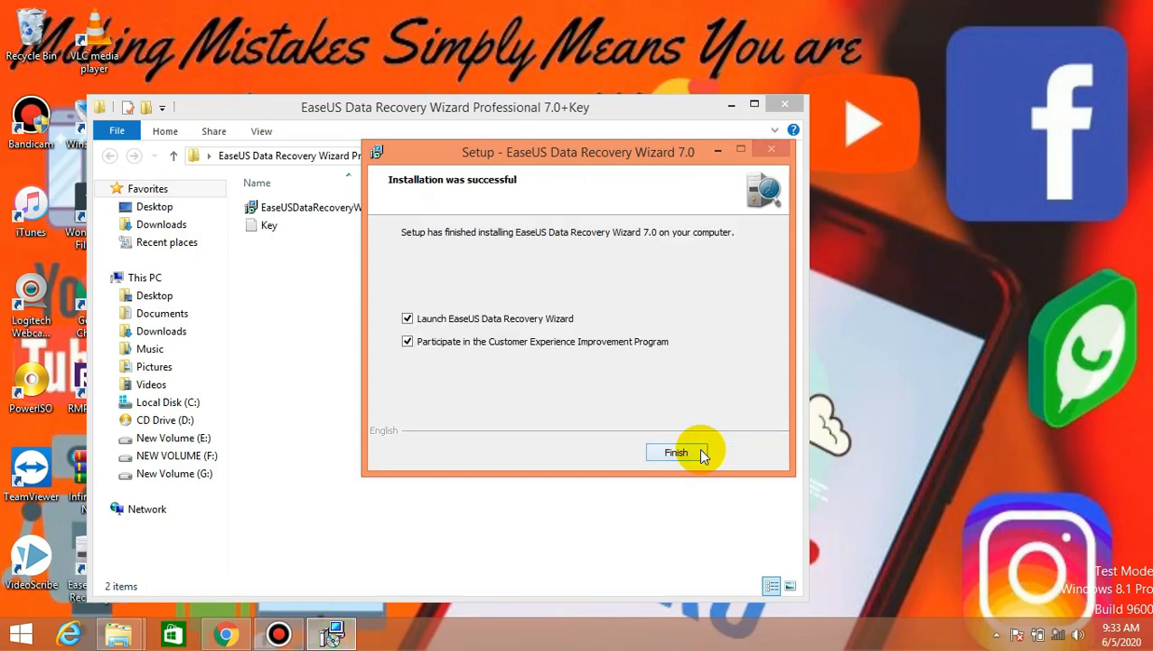
left_click(676, 451)
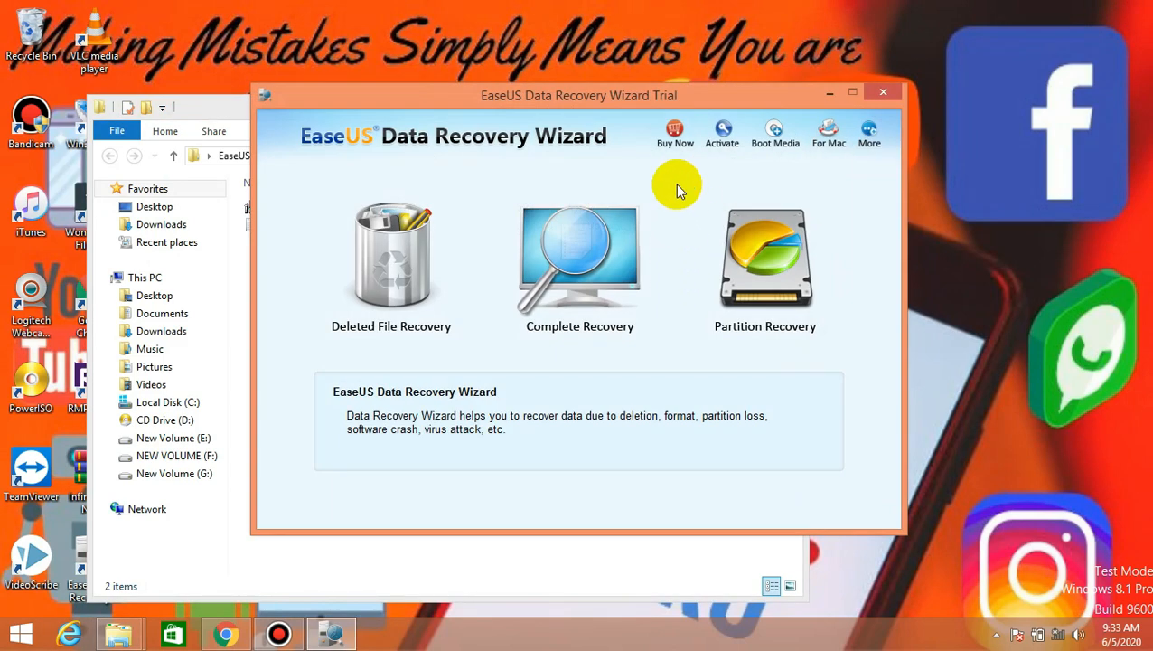
mouse_move(675, 149)
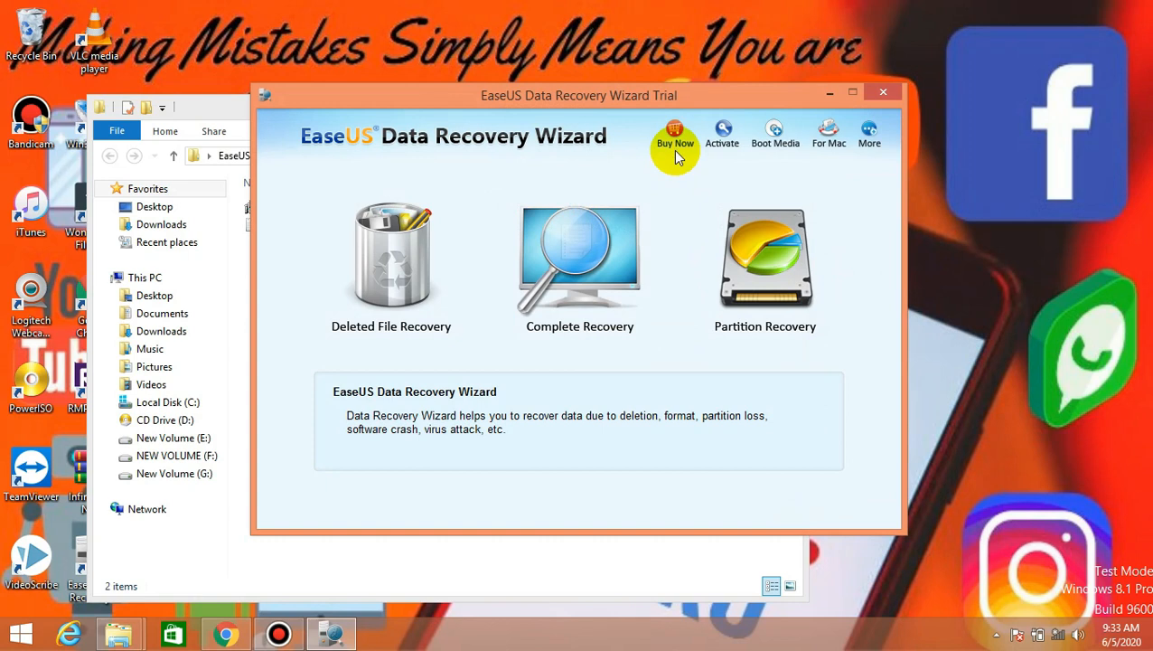
mouse_move(722, 136)
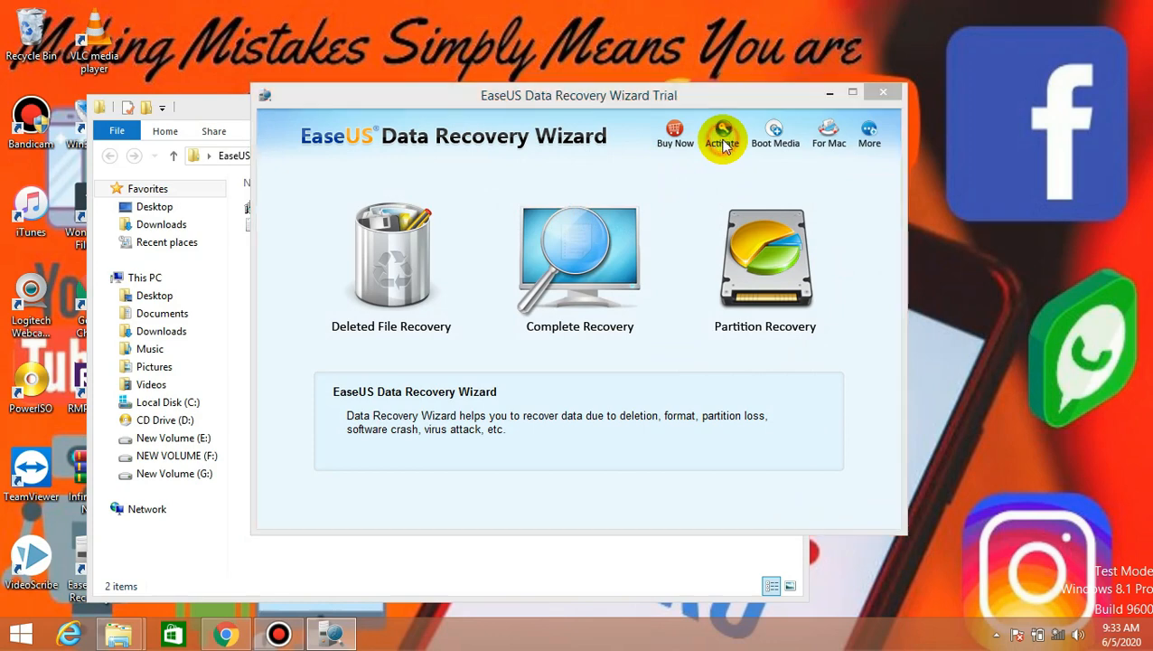
- Start activating the trial copy from the Activate toolbar button
left_click(721, 134)
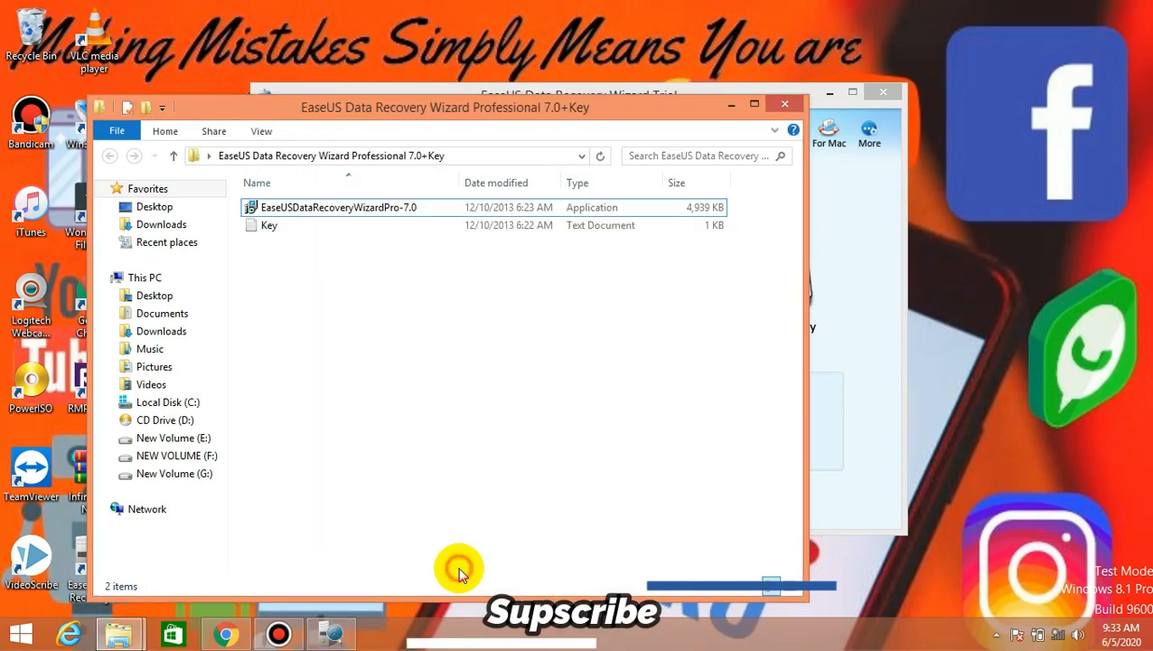
- Open Key.txt, copy its registration code, and submit it as the license code
left_click(269, 224)
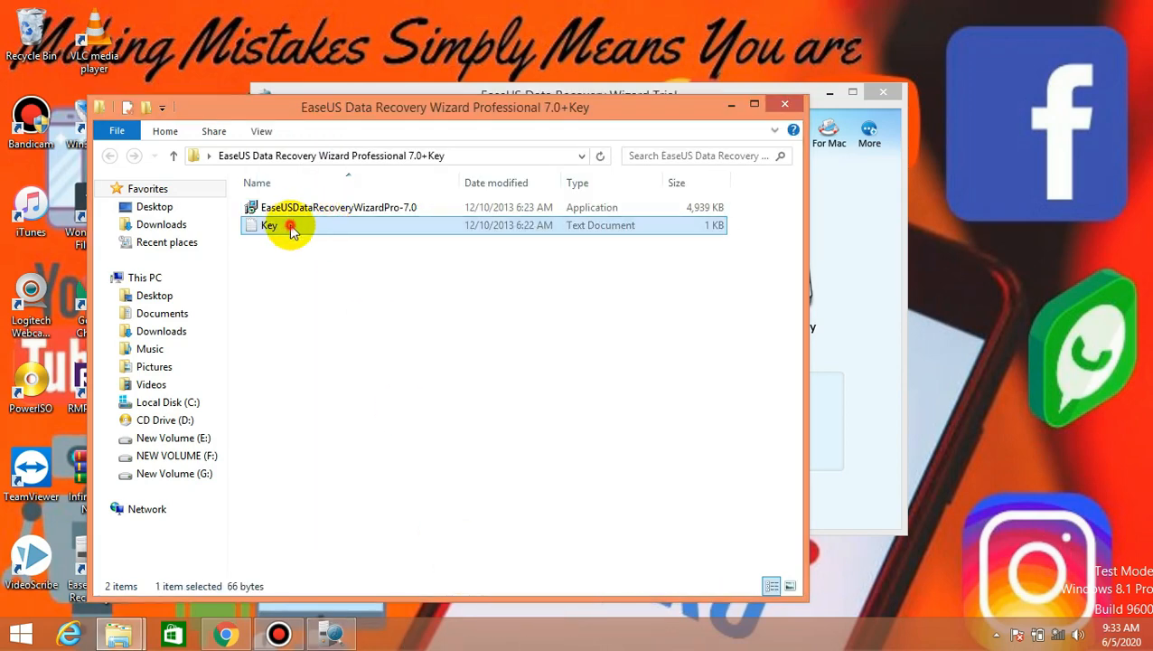
double_click(269, 225)
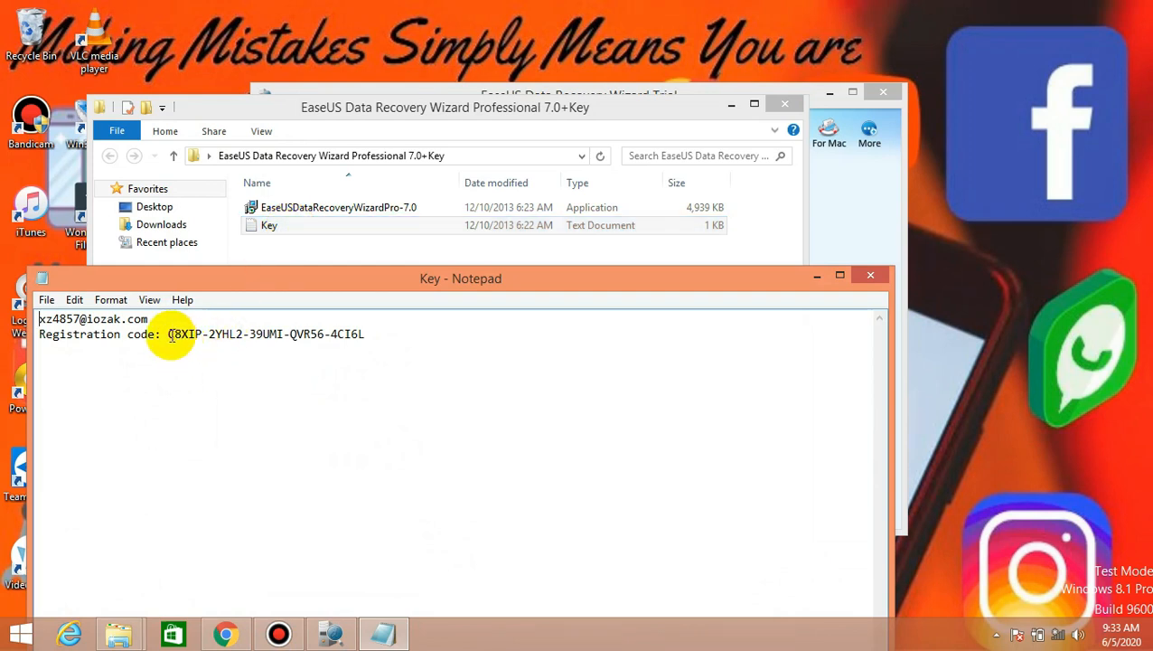
left_click_drag(168, 334, 366, 334)
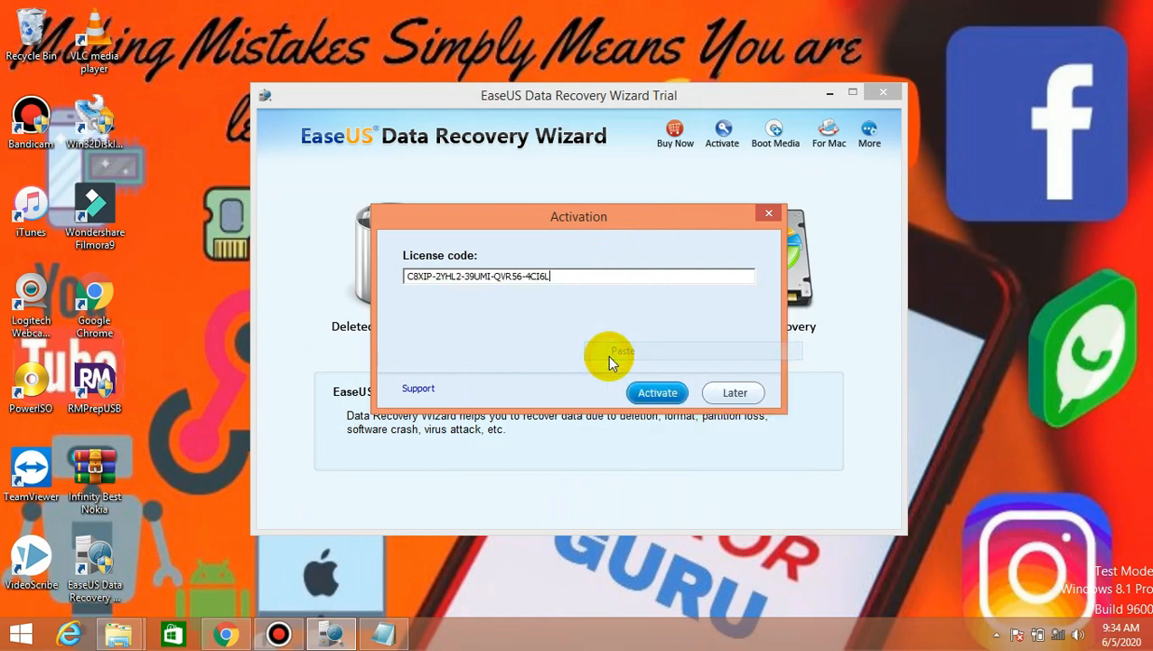
mouse_move(741, 407)
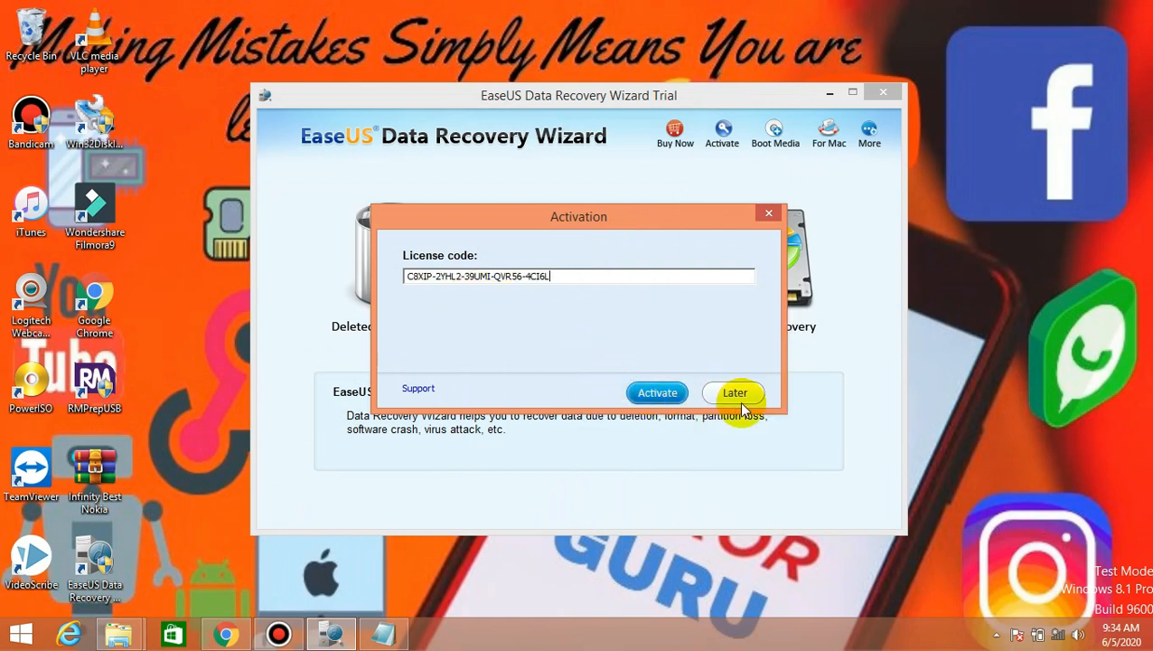
left_click(657, 392)
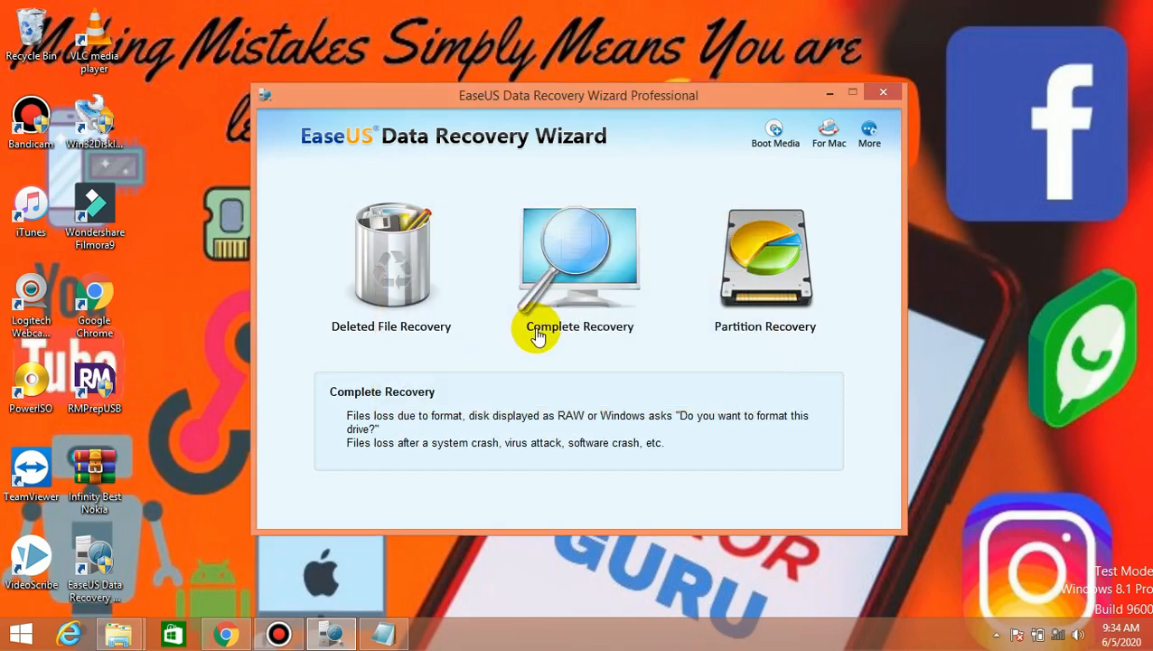
mouse_move(682, 147)
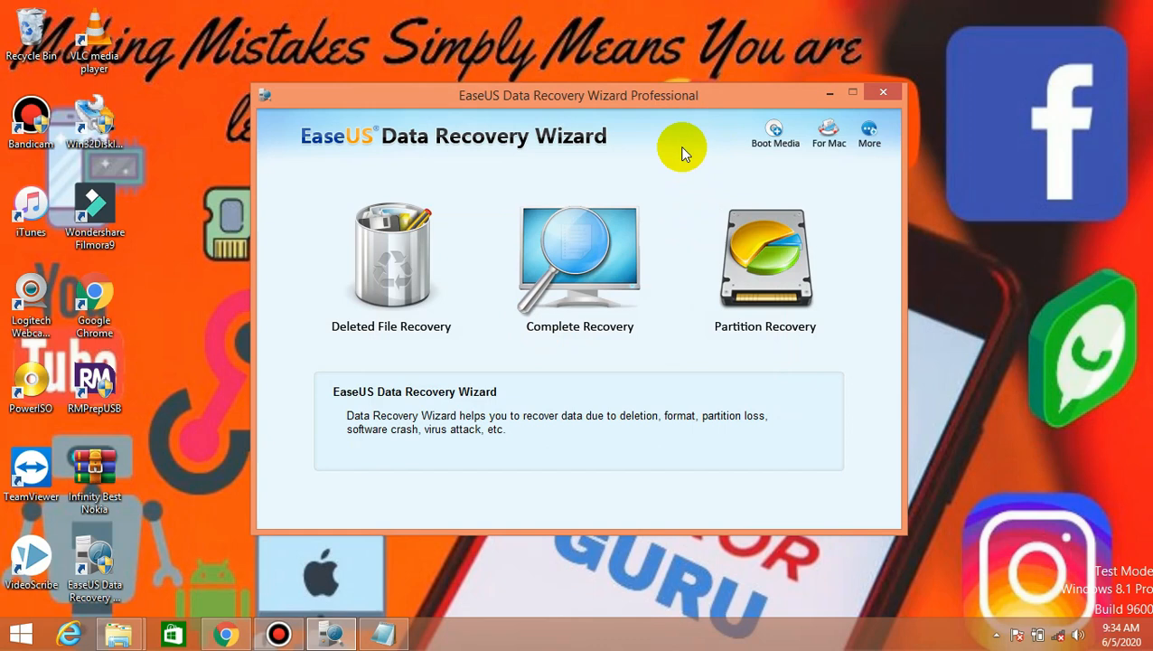
left_click(391, 257)
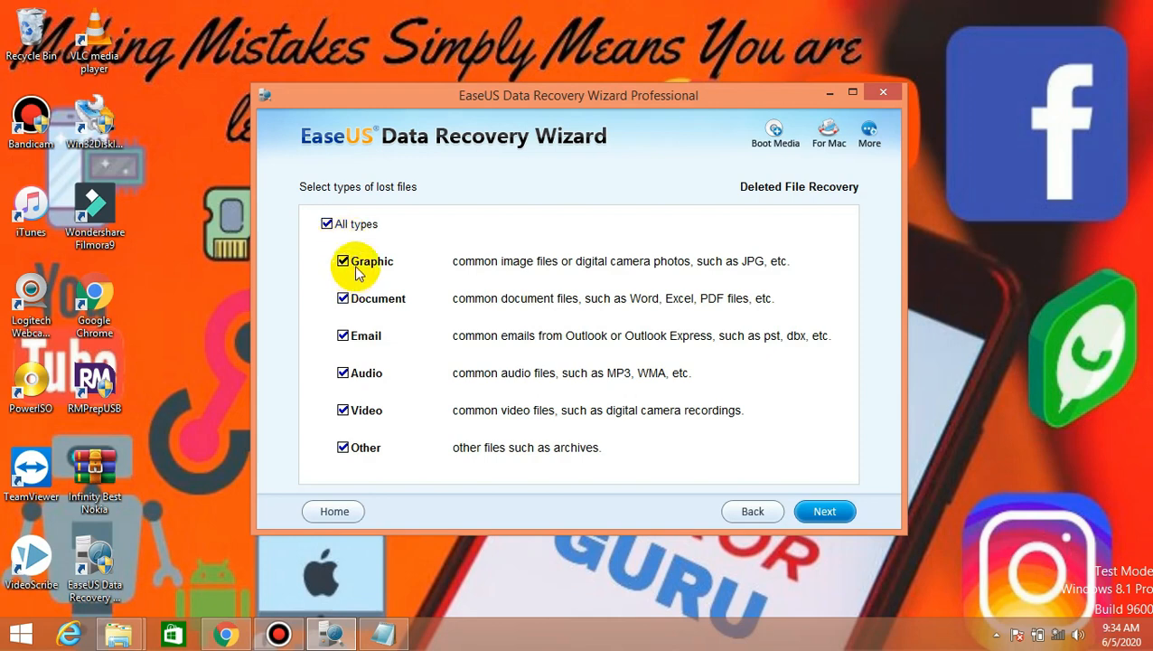
mouse_move(375, 321)
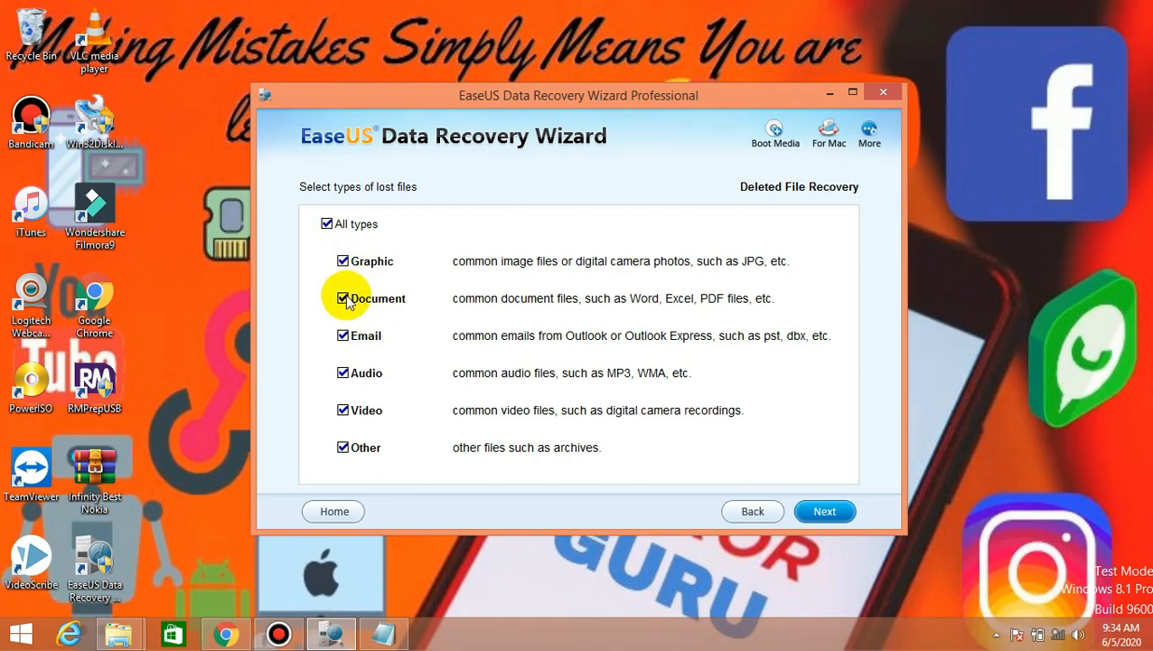
mouse_move(351, 342)
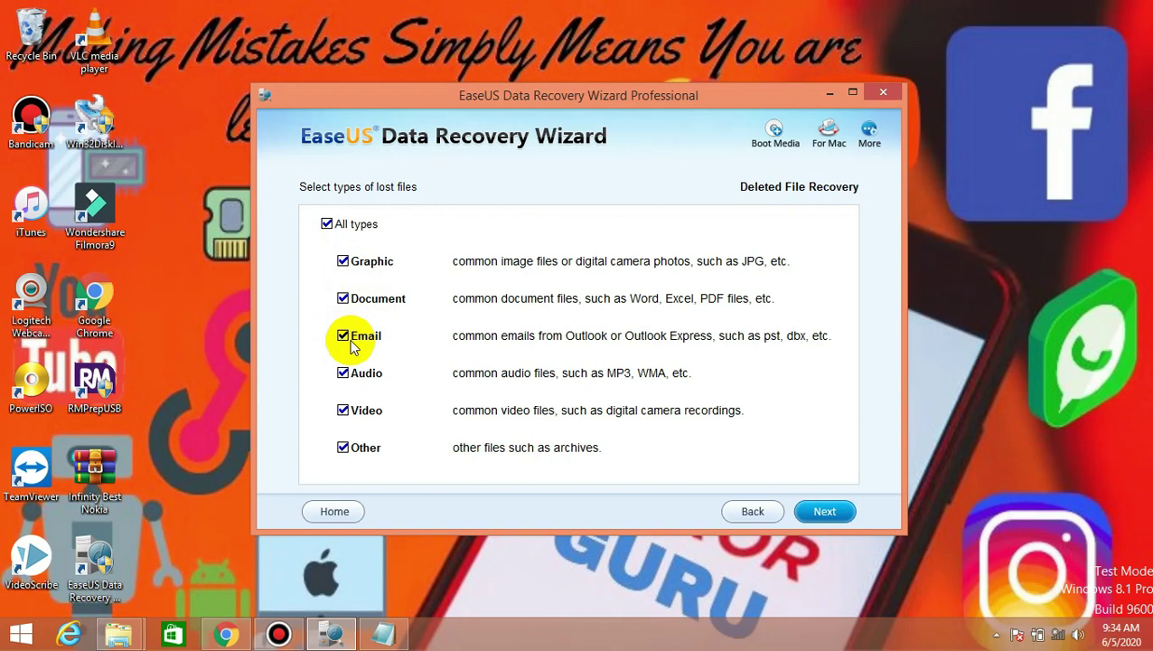
mouse_move(327, 223)
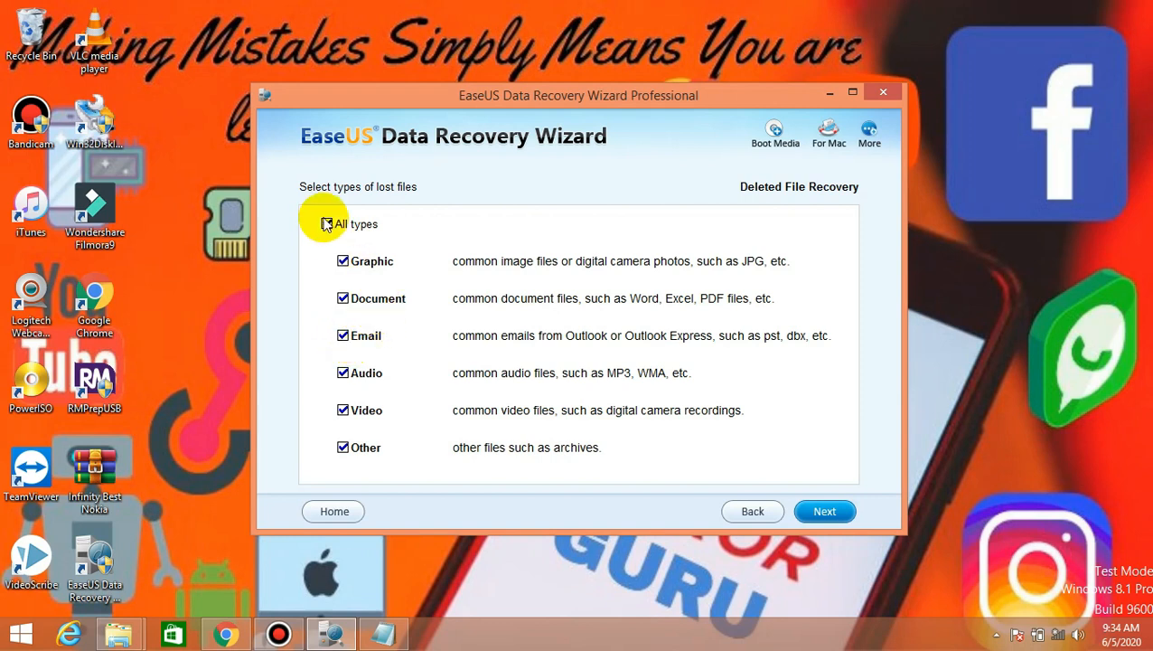
- Toggle All file types off and on, then leave only Video checked
left_click(327, 223)
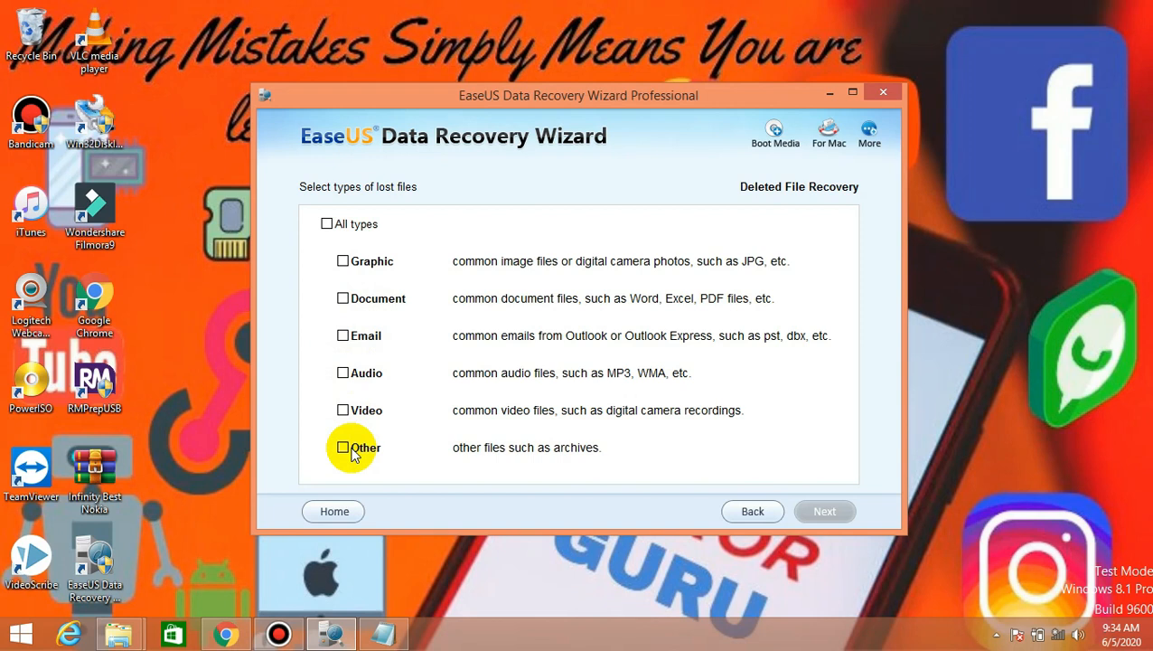
mouse_move(351, 307)
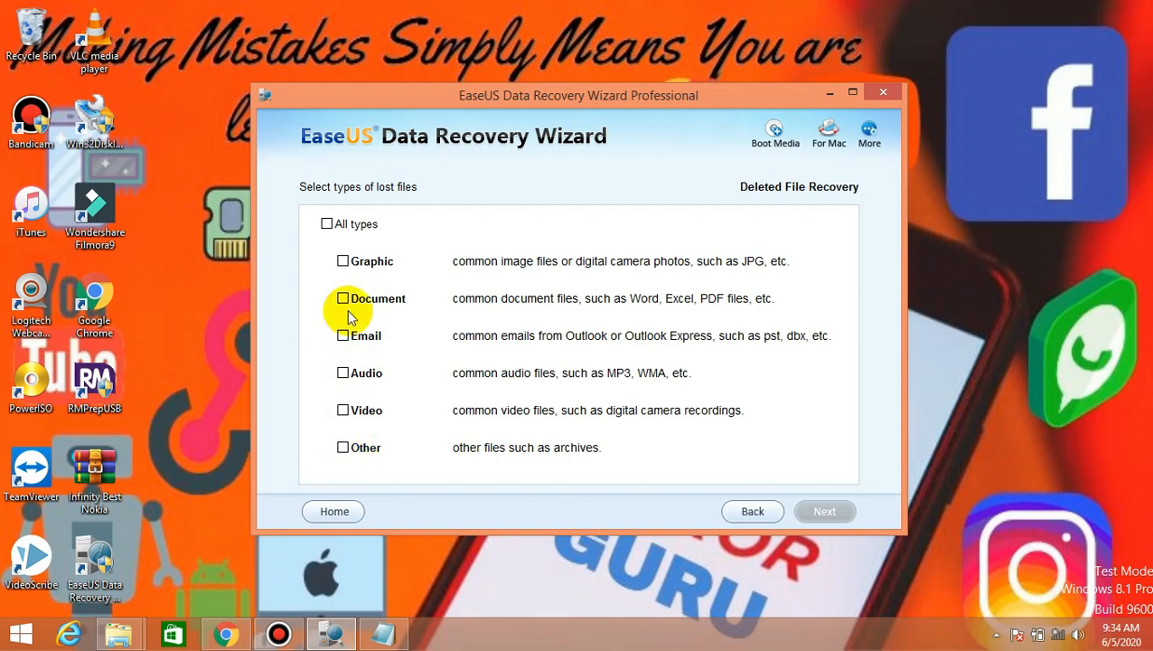
left_click(327, 223)
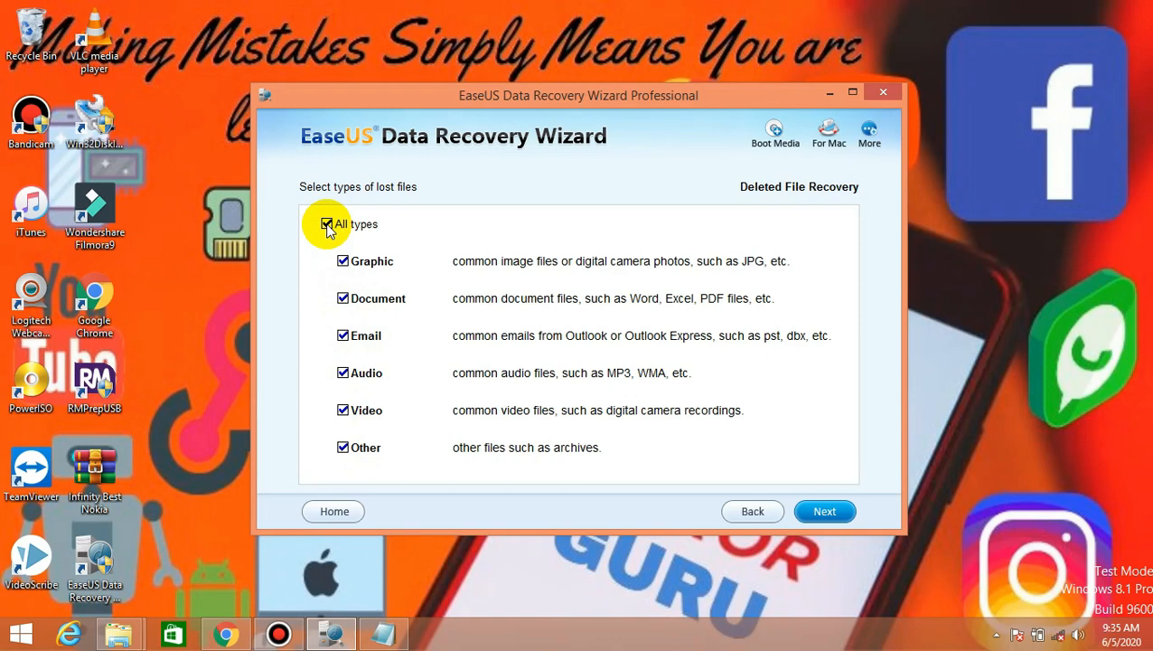
left_click(327, 224)
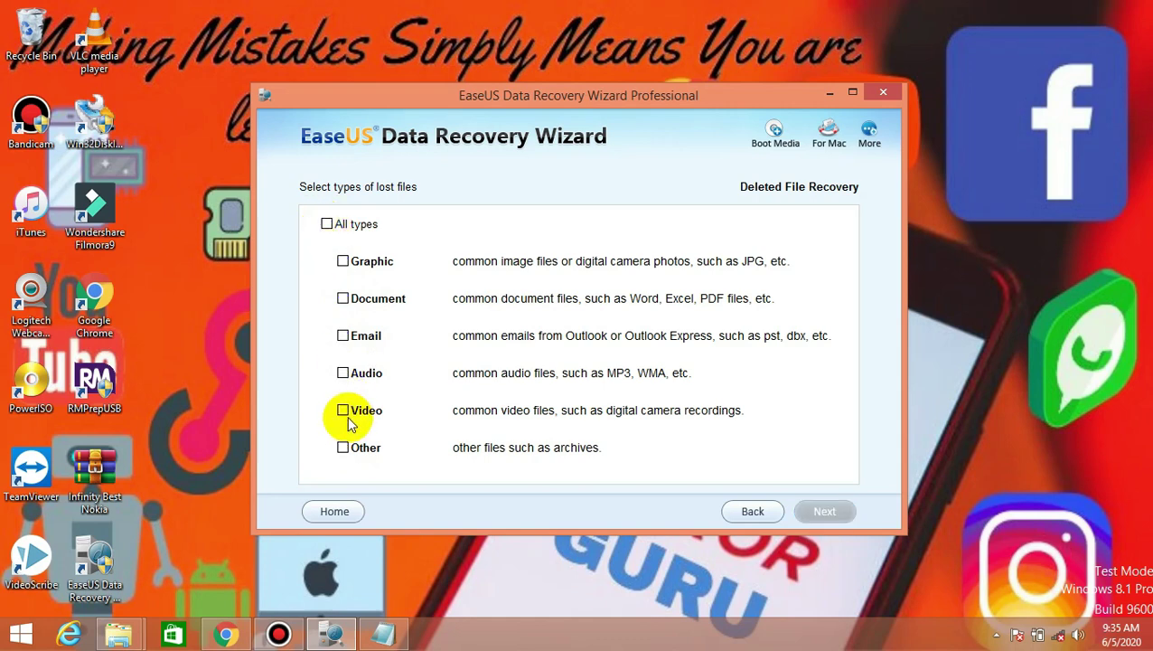
left_click(342, 409)
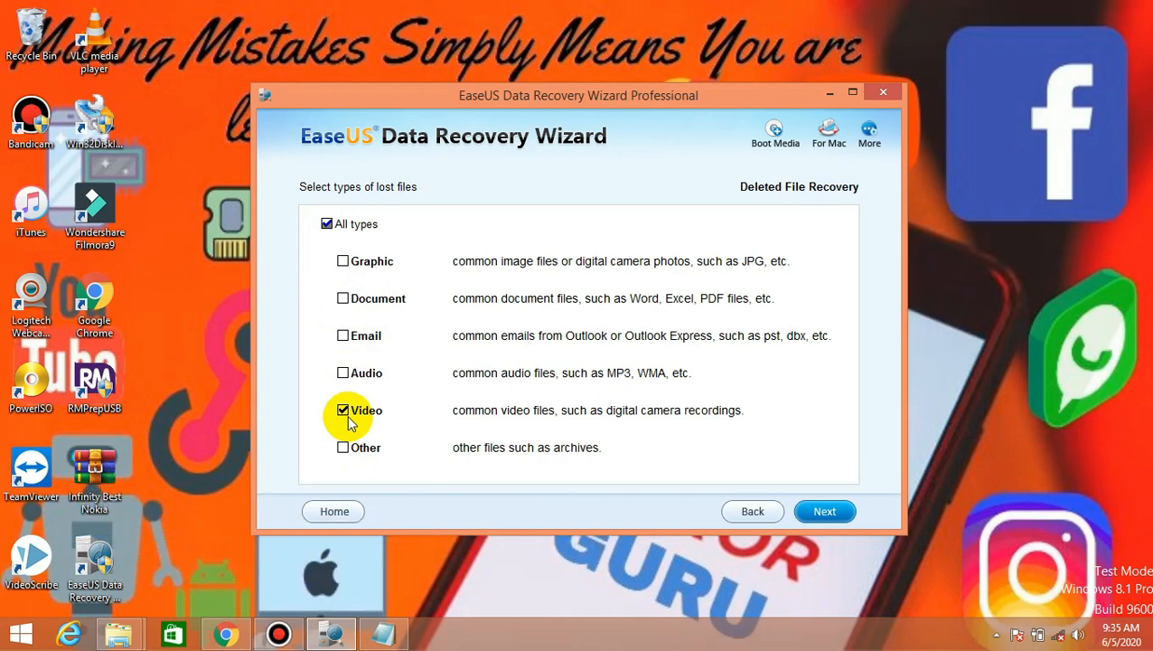
mouse_move(334, 511)
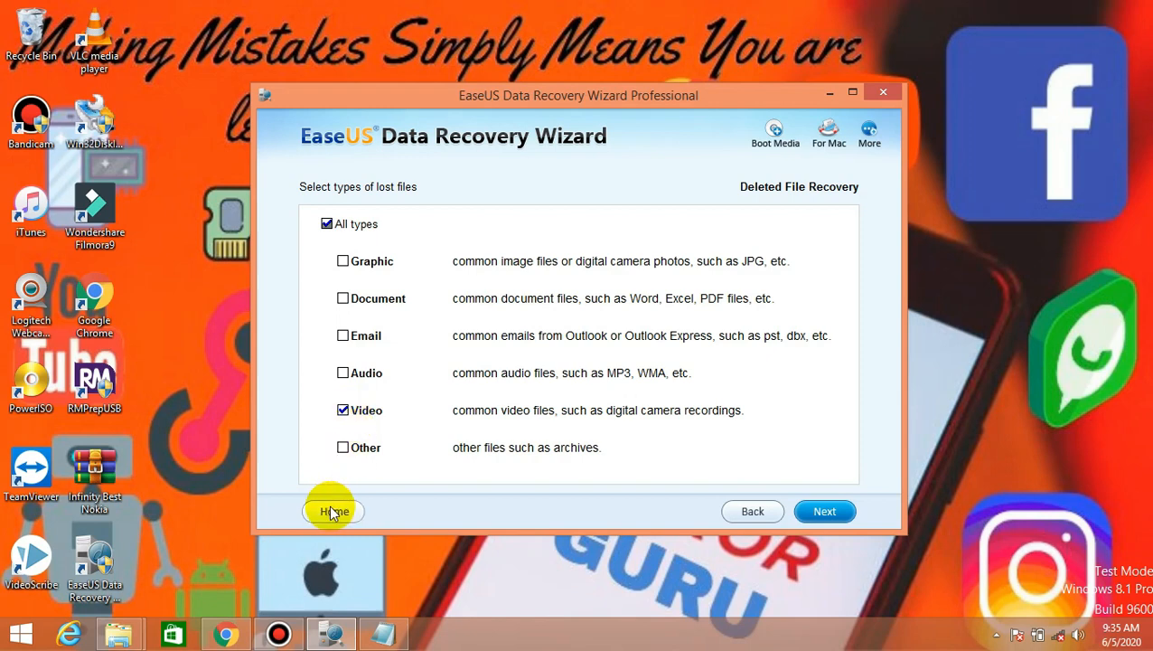
- Return to the home page and open Complete Recovery mode
left_click(334, 511)
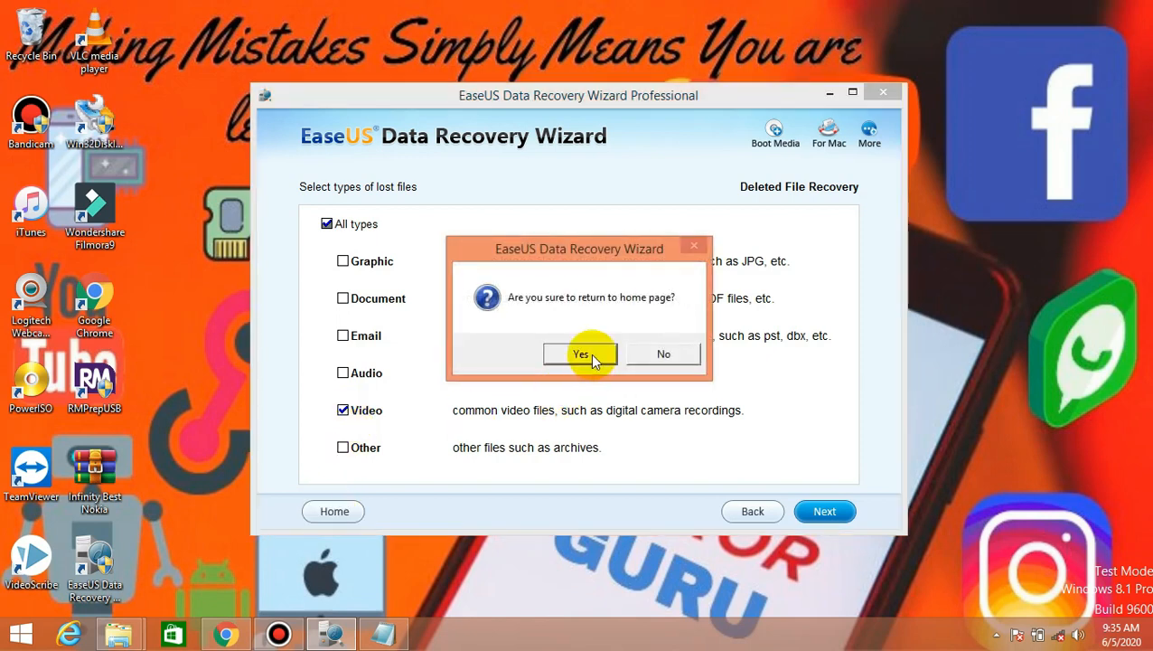
left_click(579, 353)
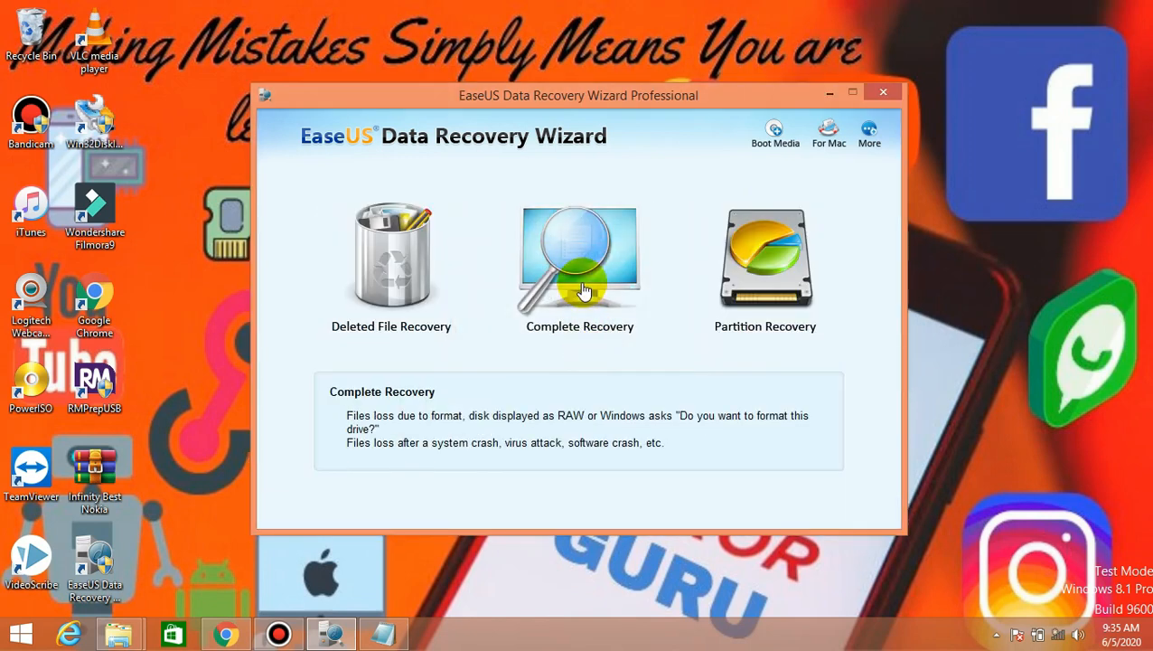
left_click(579, 260)
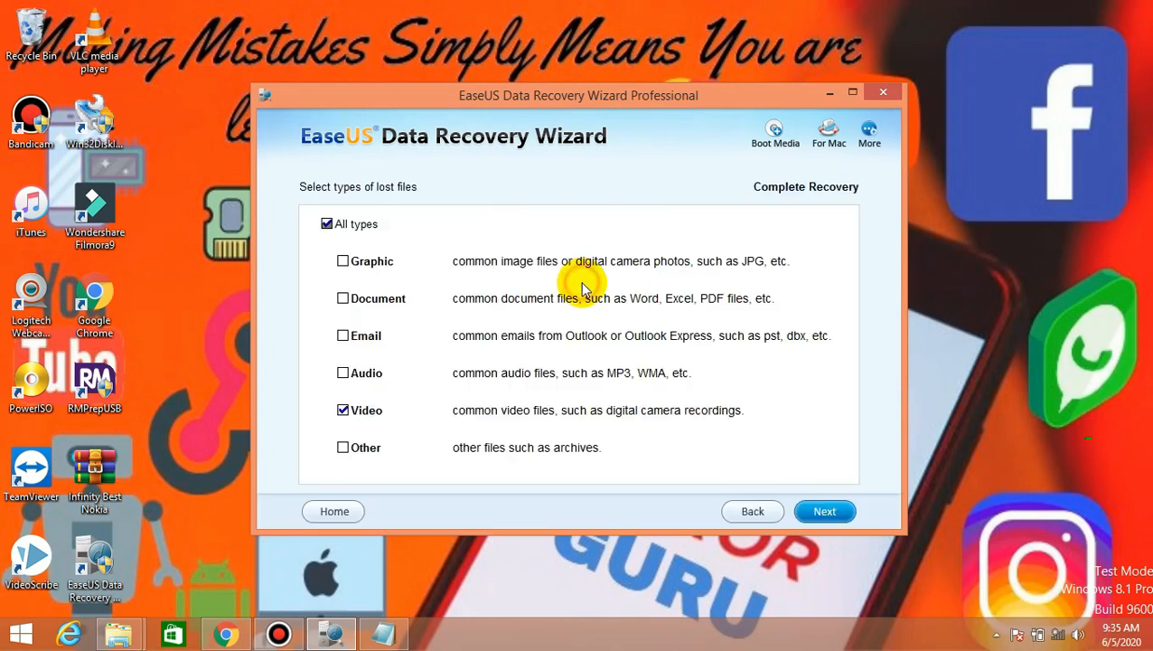
mouse_move(334, 511)
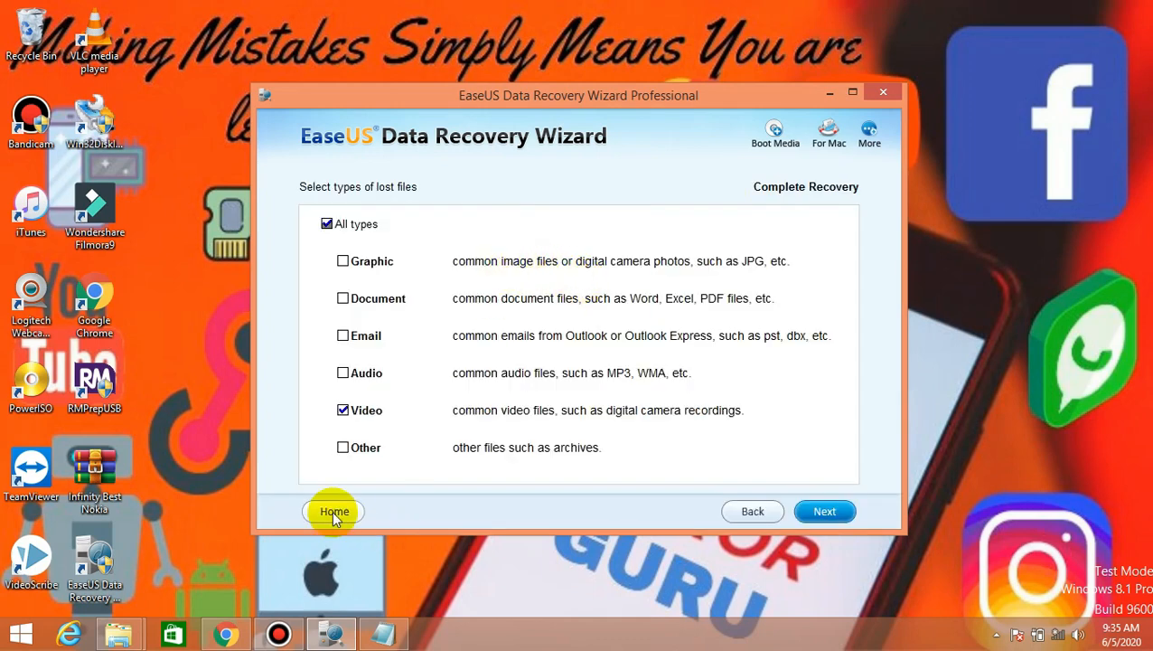
- Switch to Partition Recovery and cancel leaving its file-type page
left_click(333, 511)
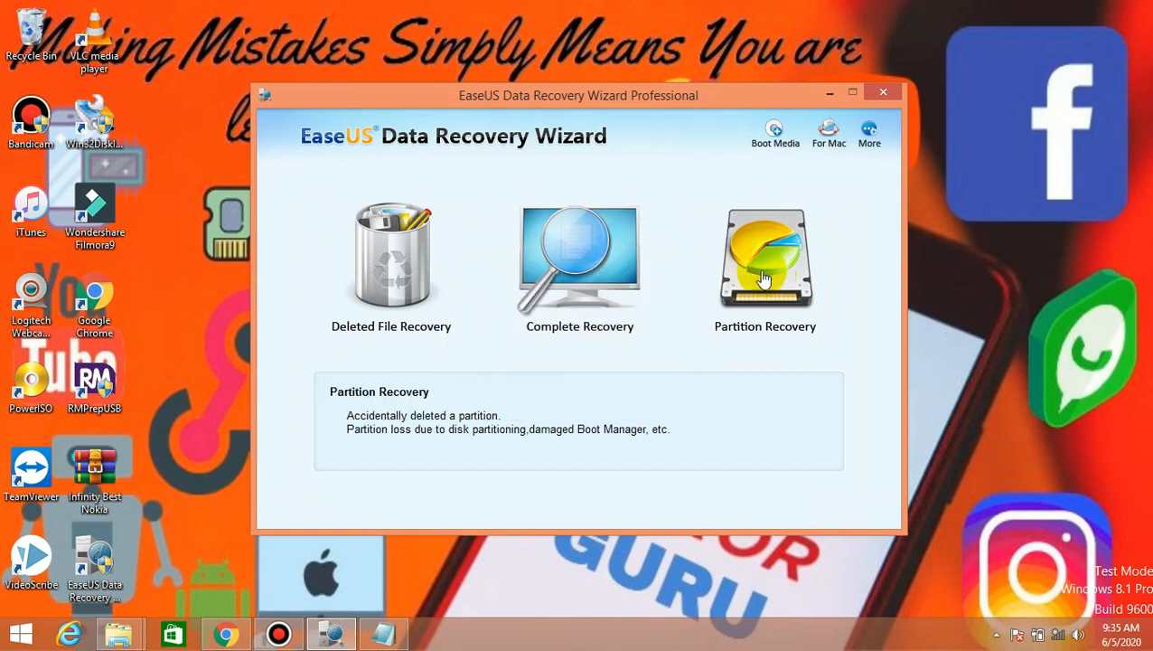
left_click(764, 258)
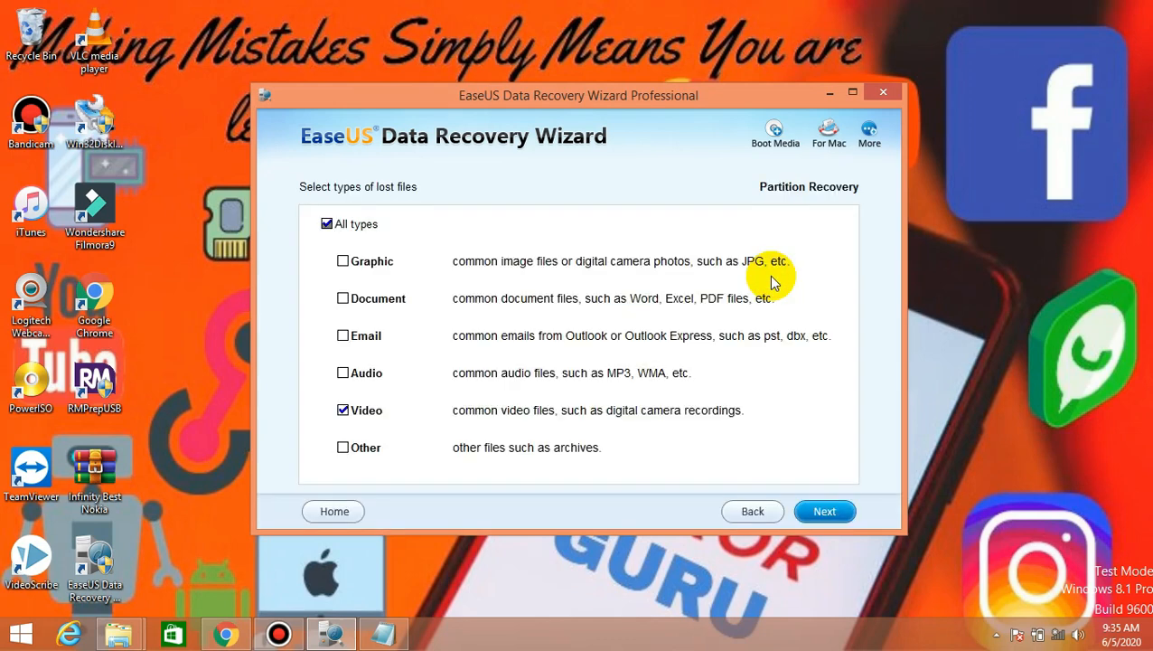
mouse_move(500, 325)
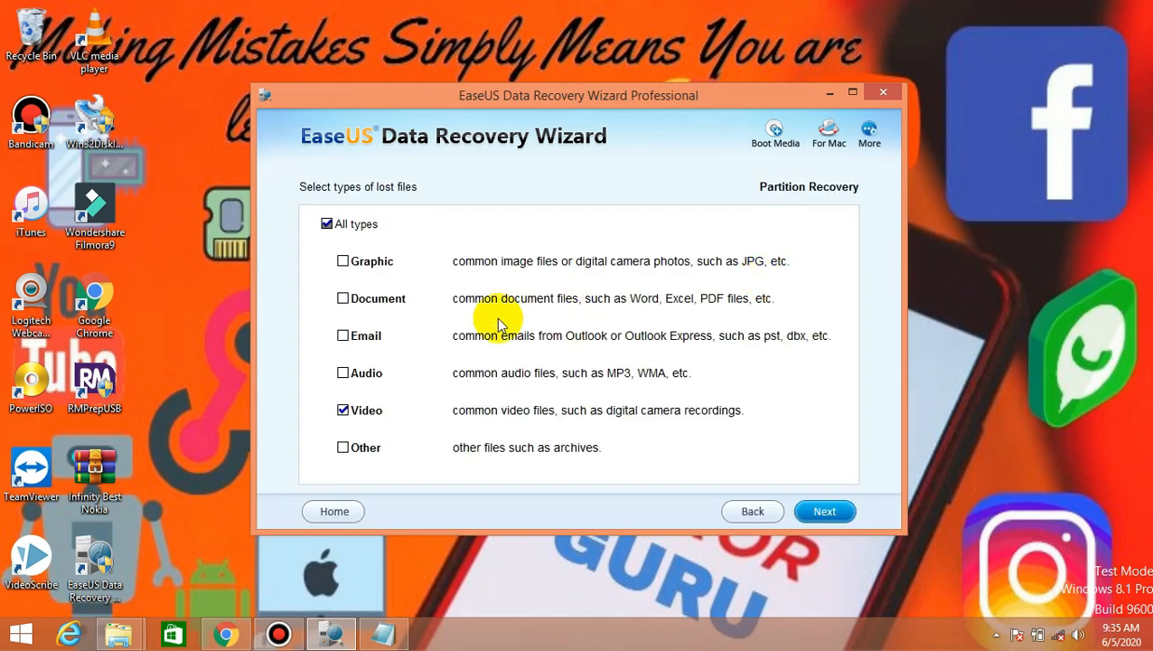
mouse_move(334, 511)
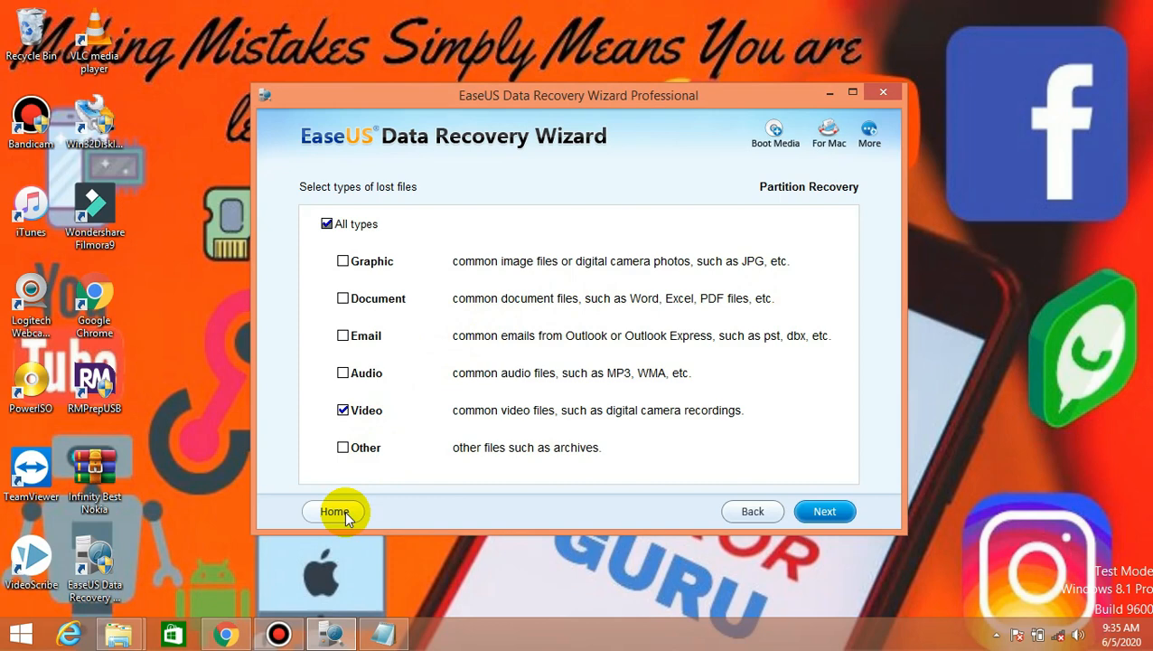
left_click(334, 510)
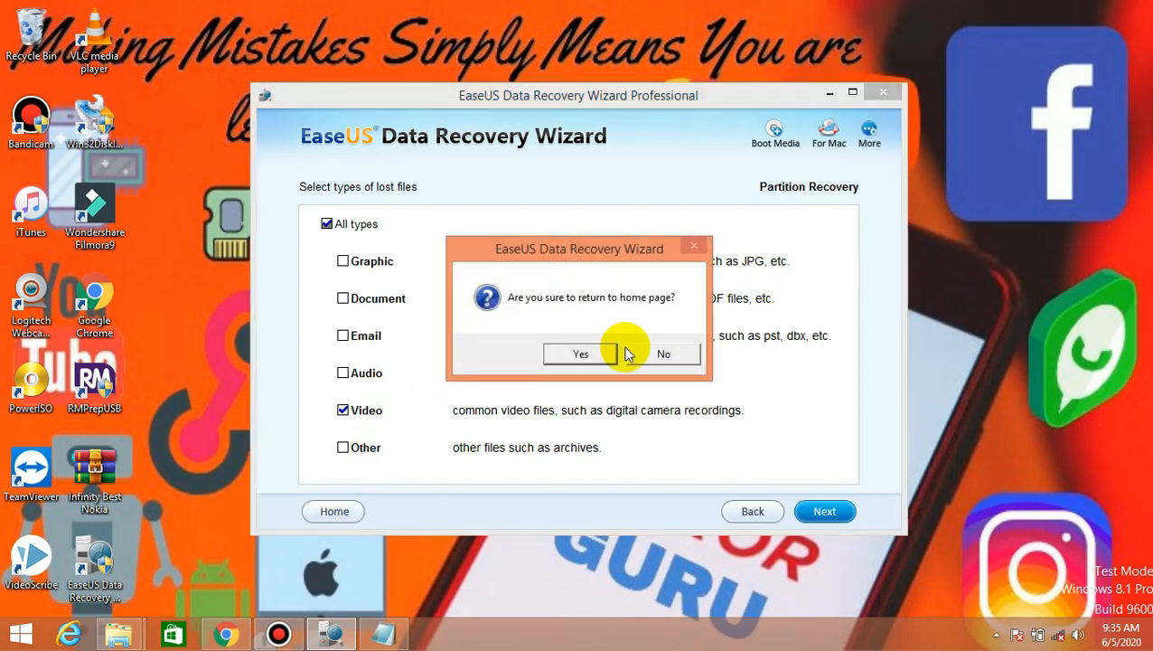
left_click(663, 354)
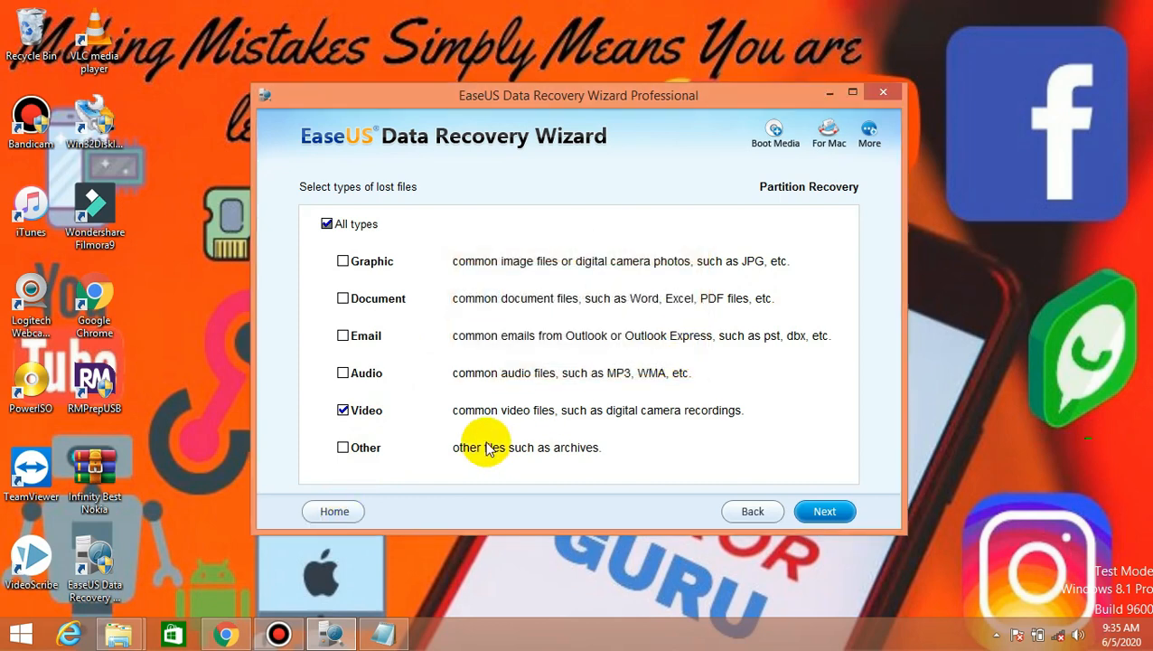
- Advance to Partition Recovery's disk page, dismissing the 'Select a disk' warning
left_click(823, 510)
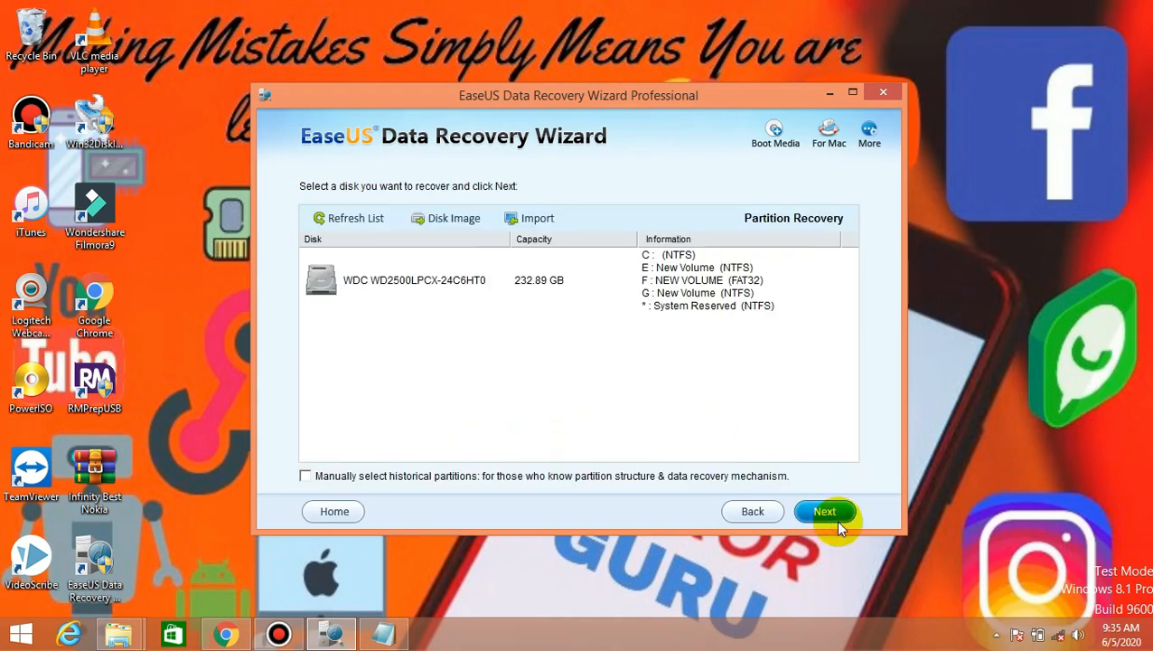
mouse_move(660, 276)
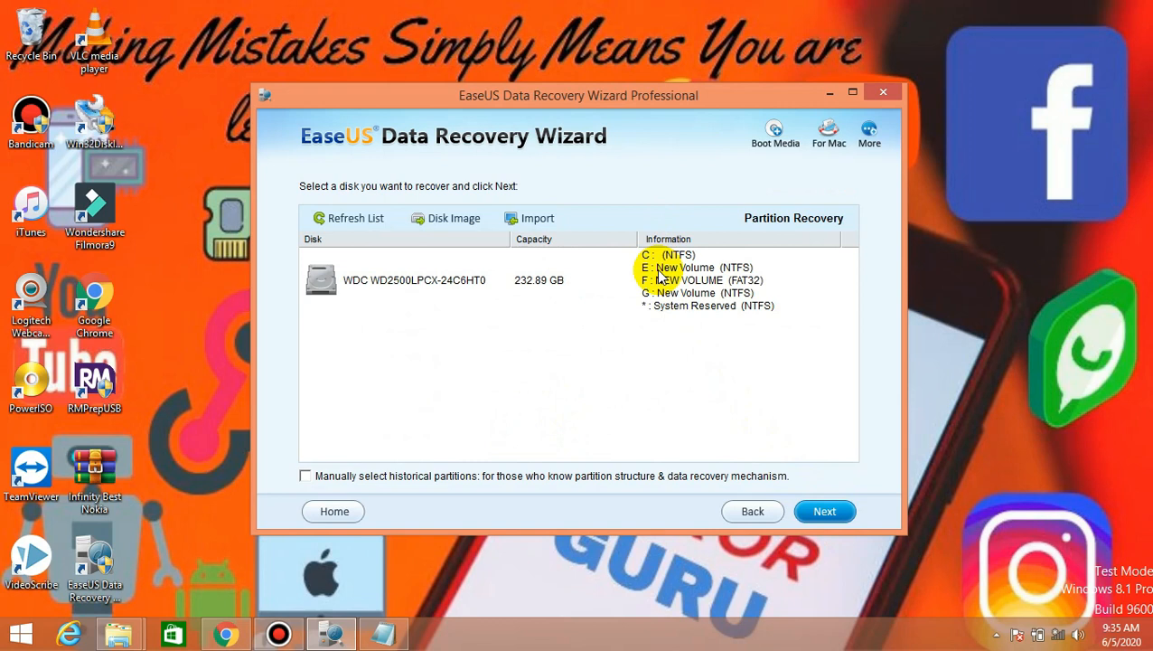
mouse_move(344, 476)
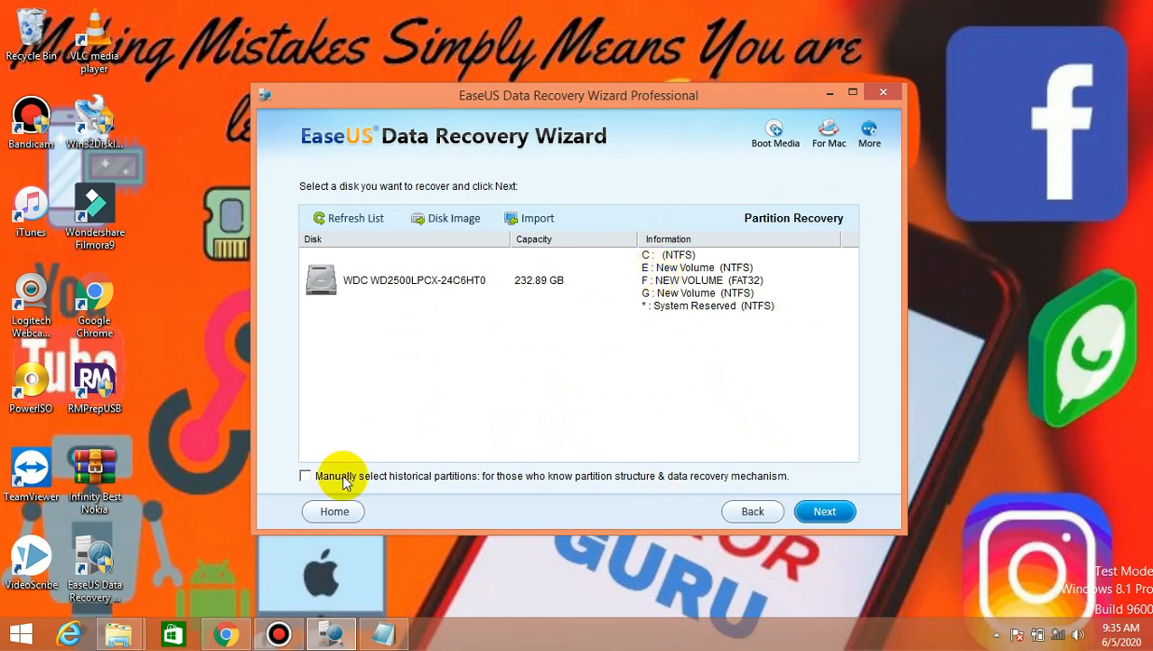
mouse_move(884, 513)
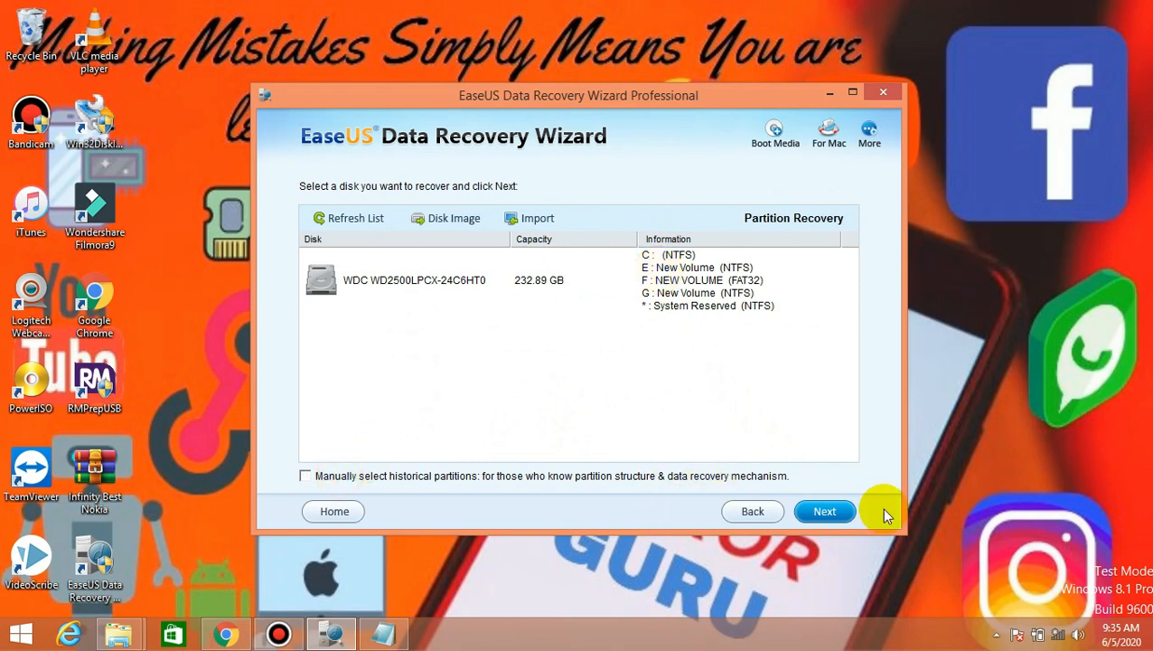
left_click(824, 511)
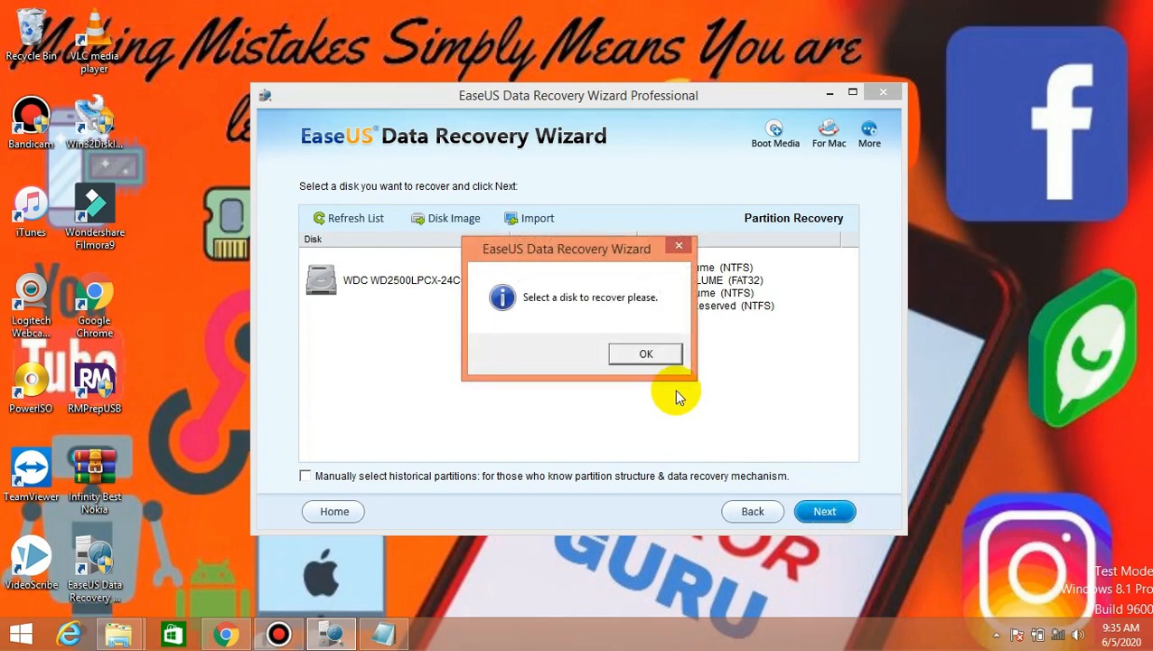
mouse_move(668, 380)
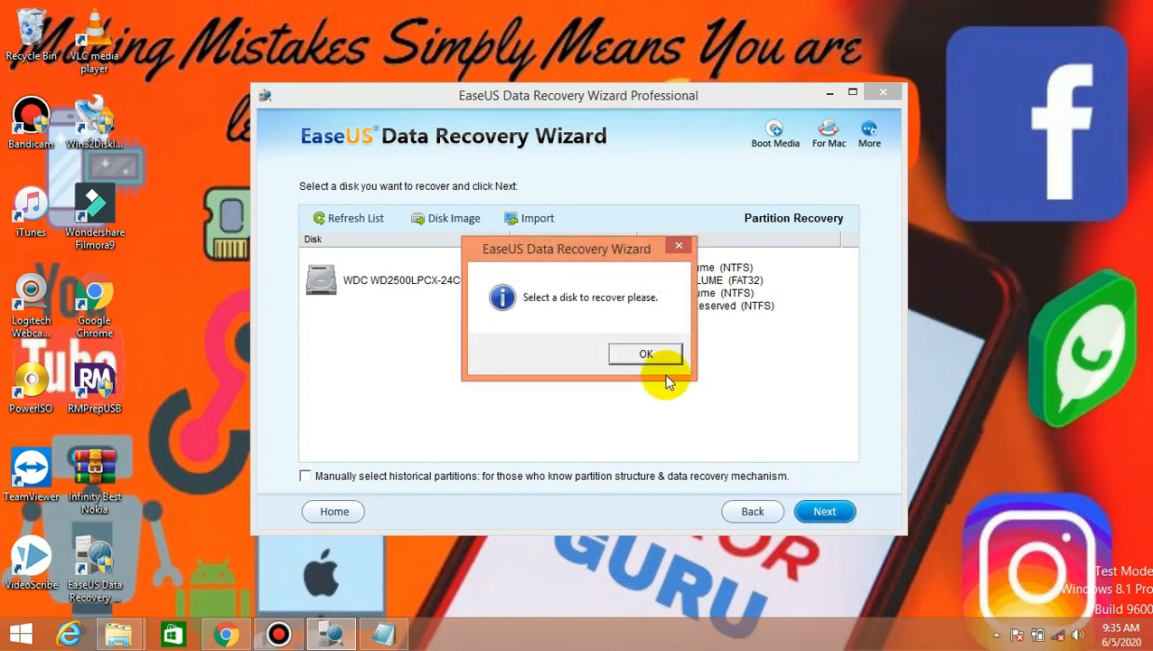
left_click(645, 352)
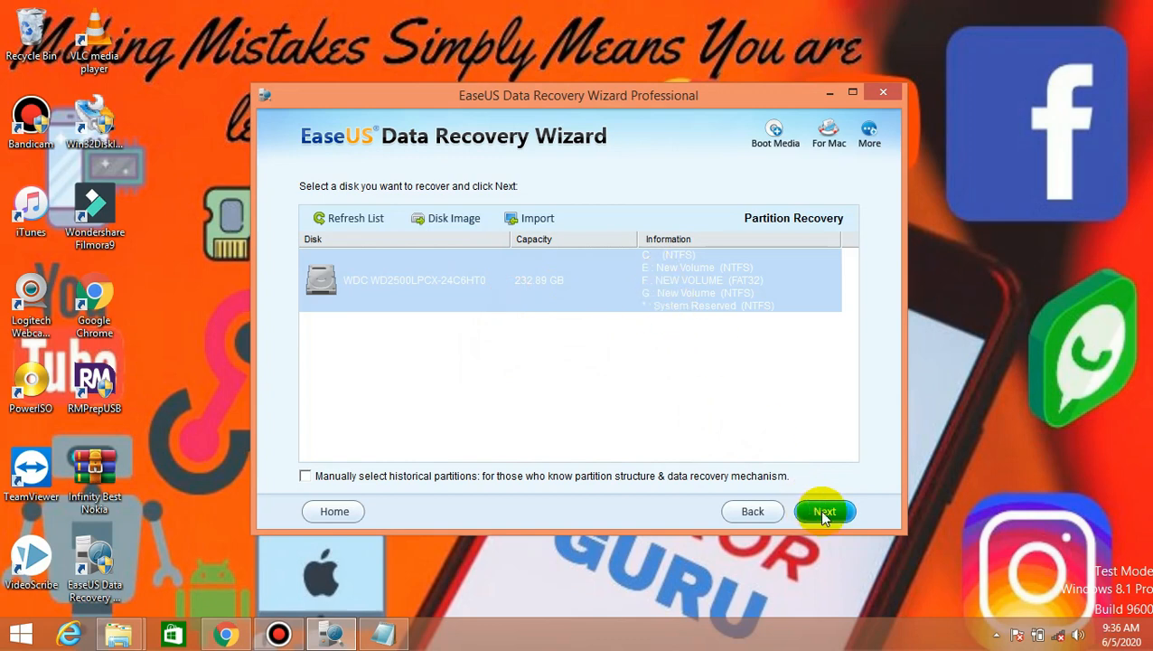
- Start Quick Partition Searching on the disk, then stop it and confirm
left_click(823, 510)
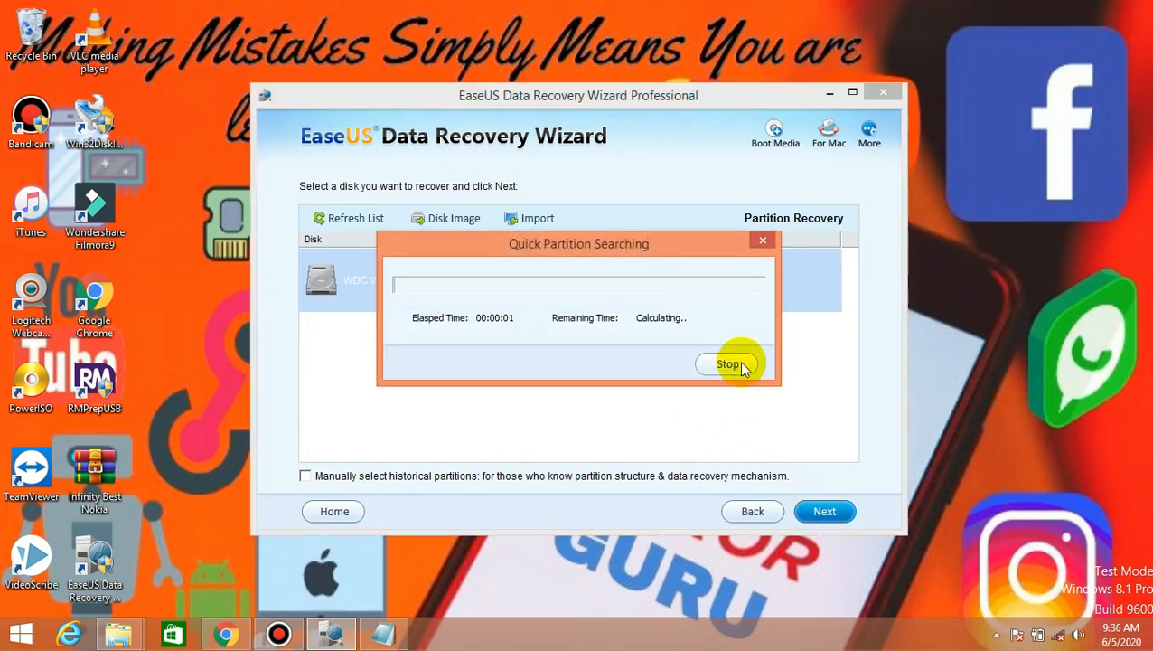
left_click(729, 363)
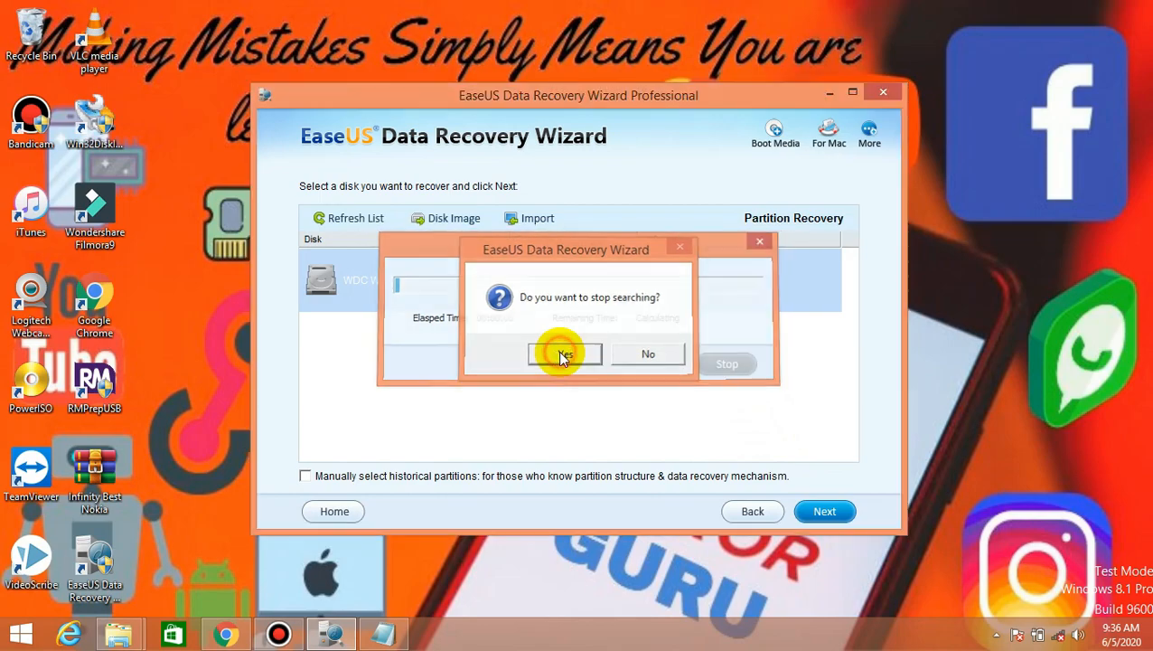
left_click(565, 353)
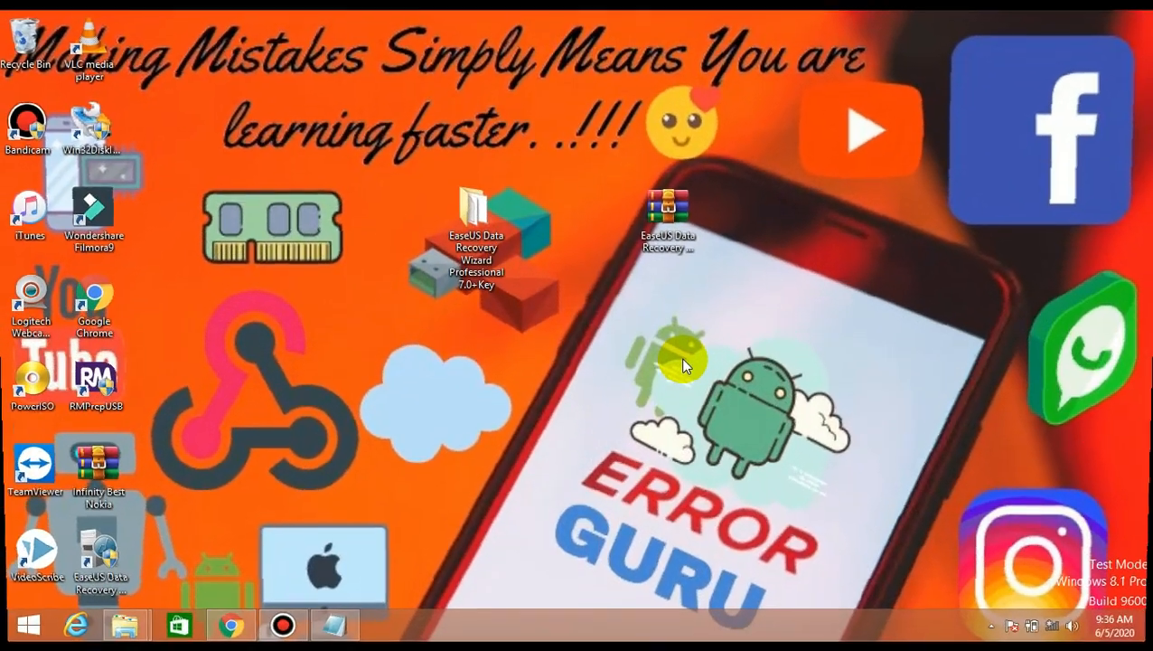